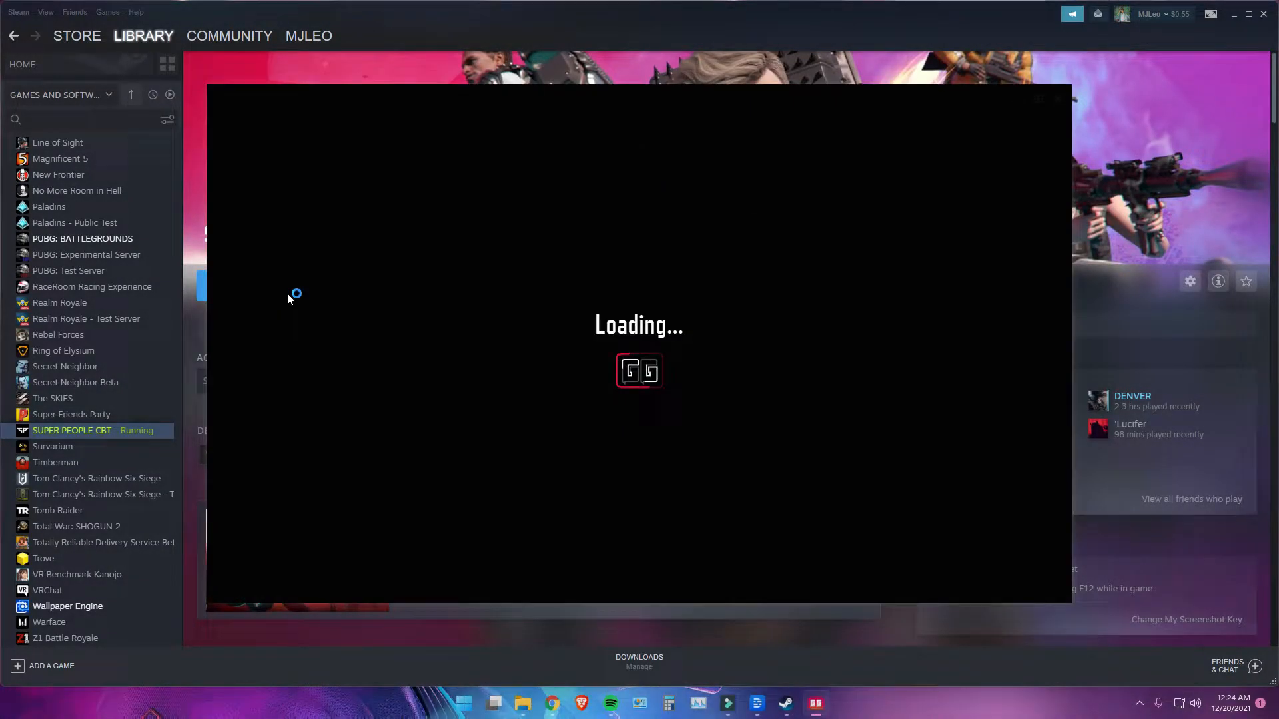
mouse_move(287, 299)
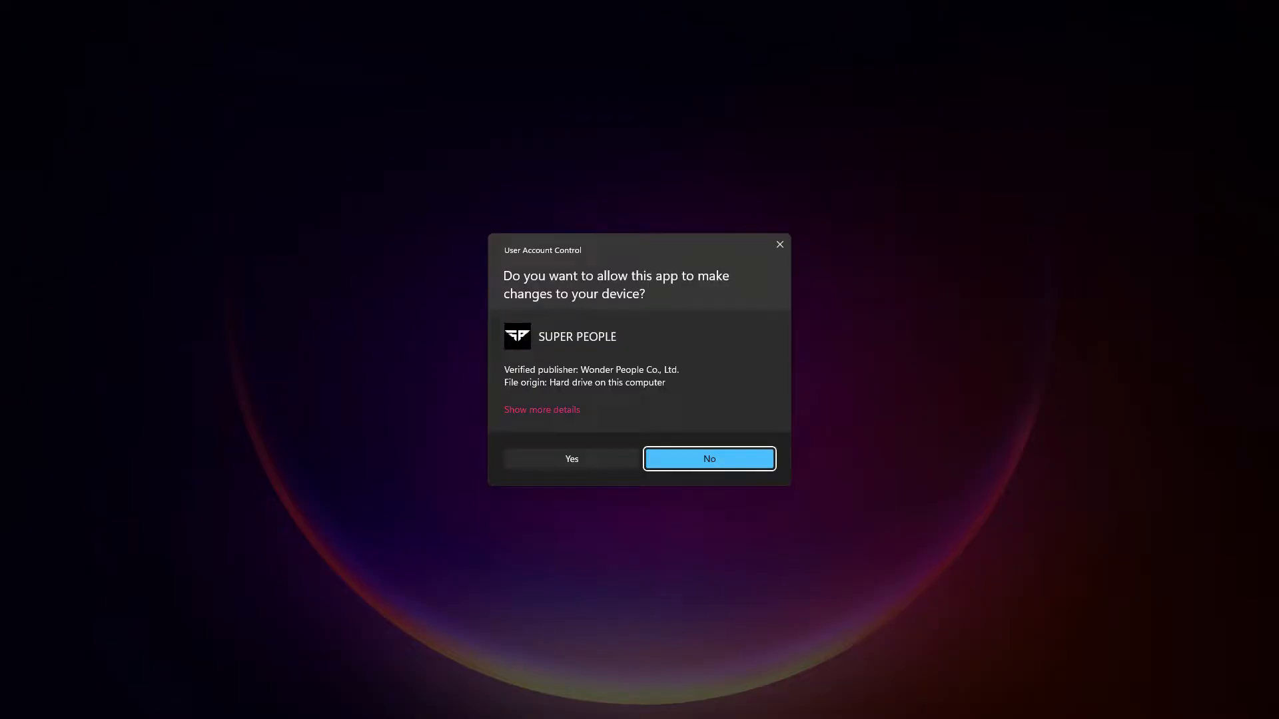
Launch Super People CBT from Steam, approving the User Account Control prompt
click(571, 458)
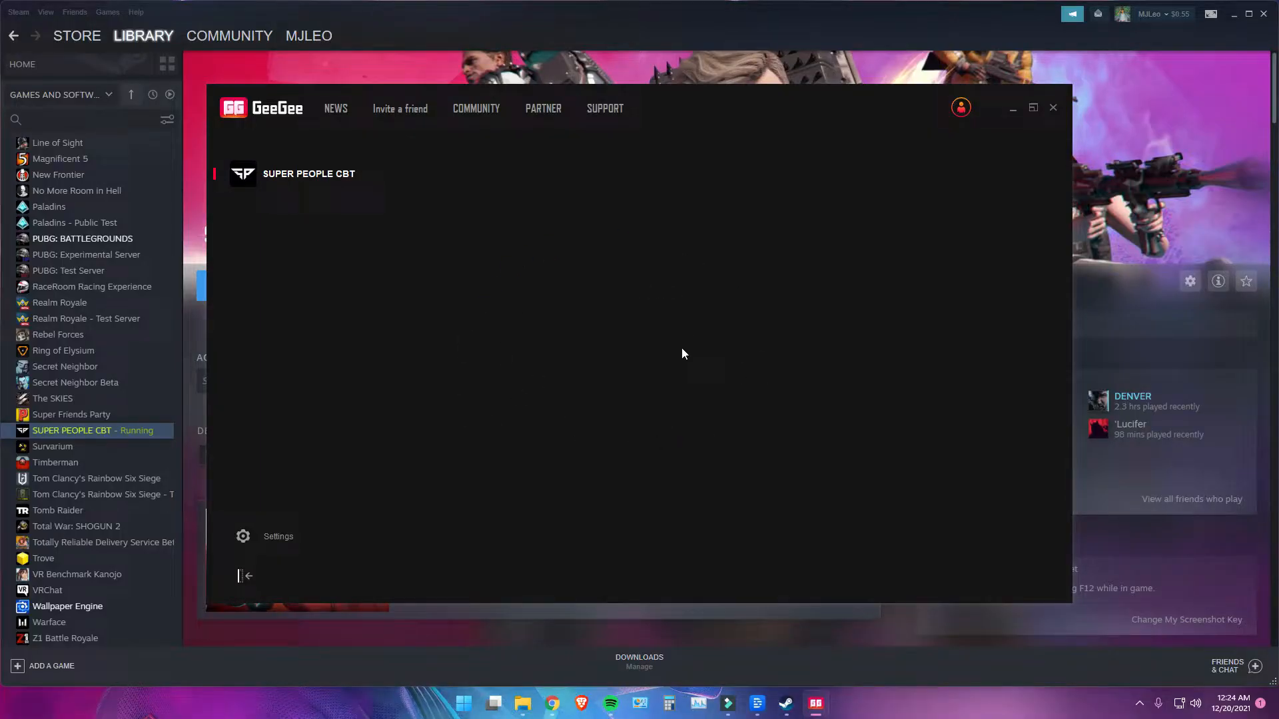
mouse_move(955, 464)
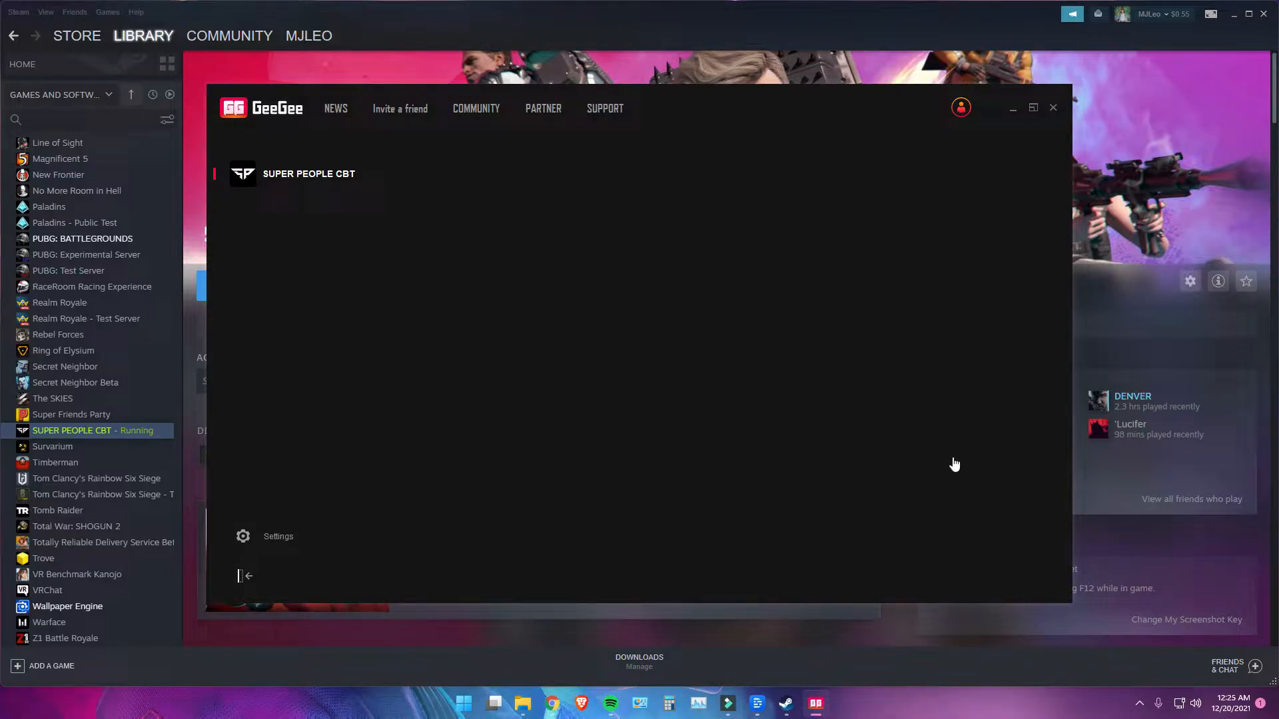
mouse_move(698, 367)
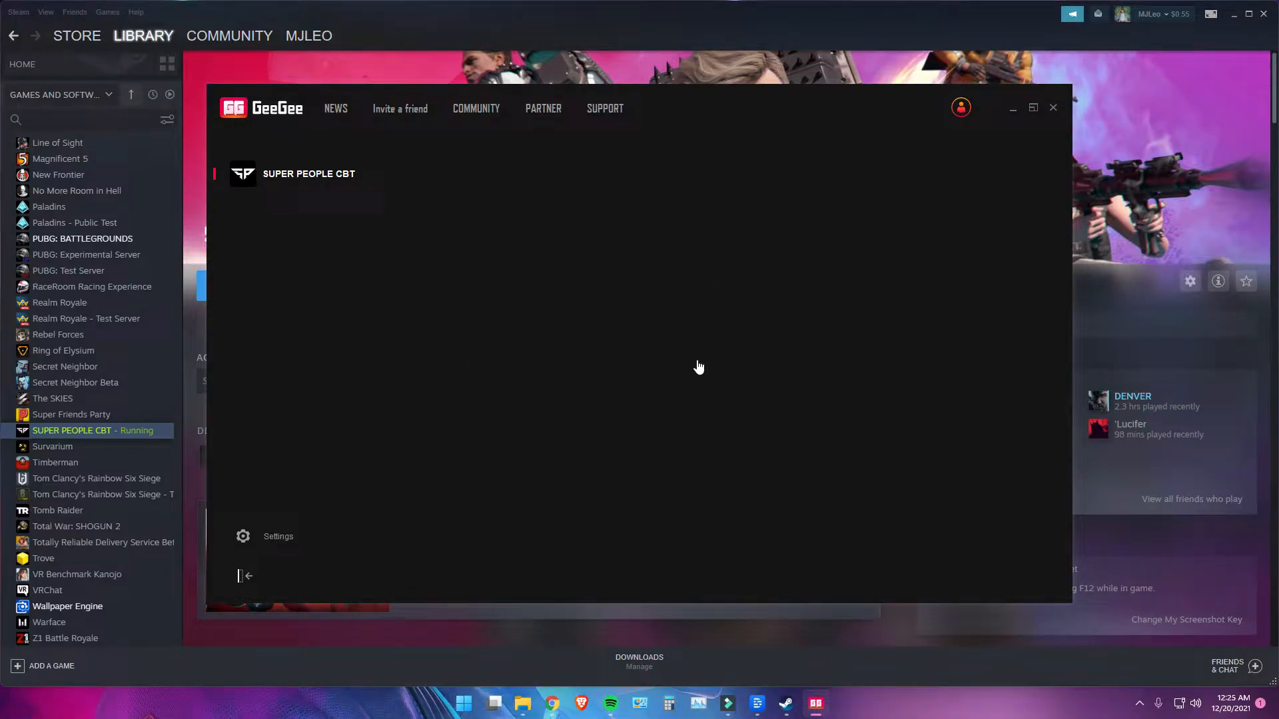
mouse_move(708, 348)
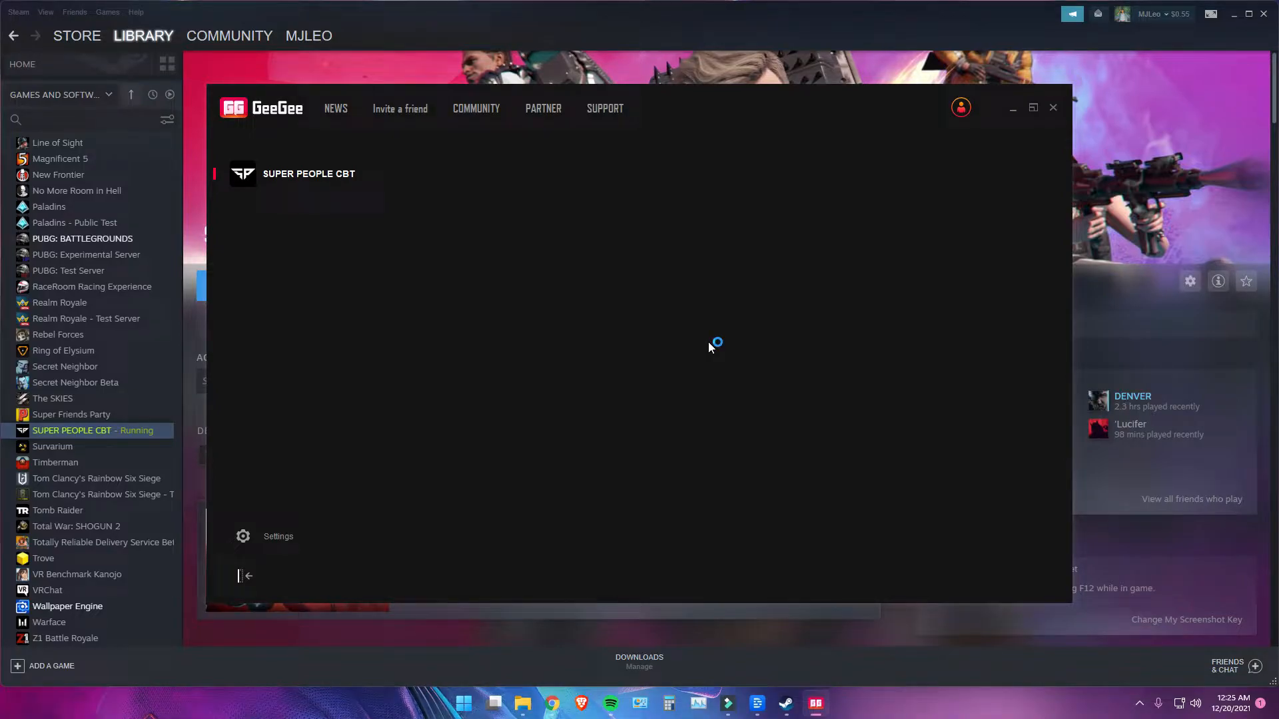
click(1053, 107)
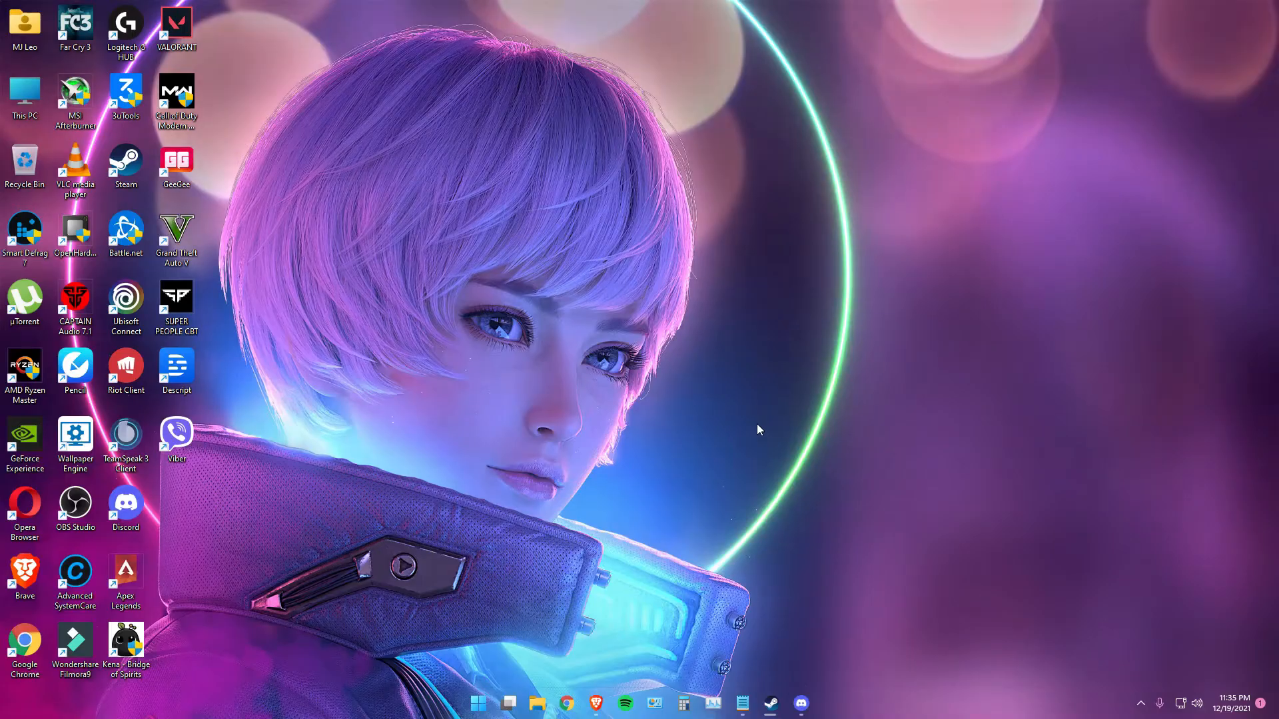
mouse_move(595, 703)
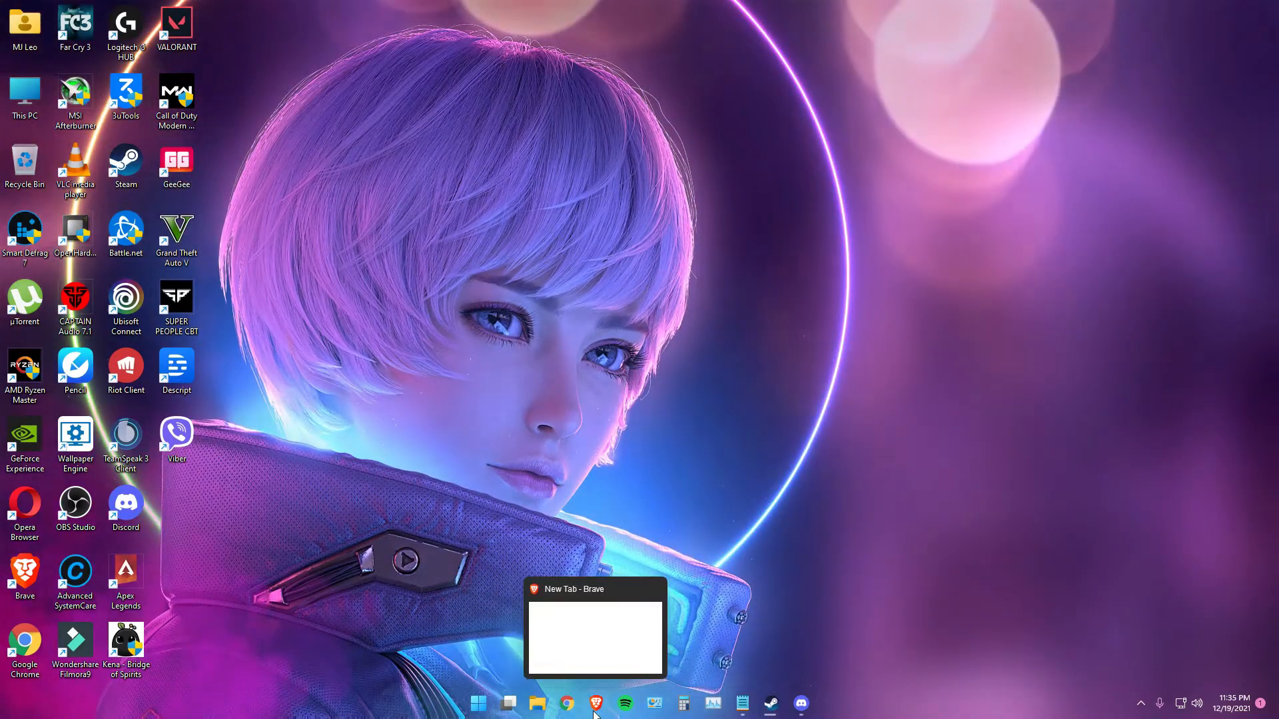
Open the igetintopc IObit Driver Booster Pro 8 download page in Brave
click(593, 705)
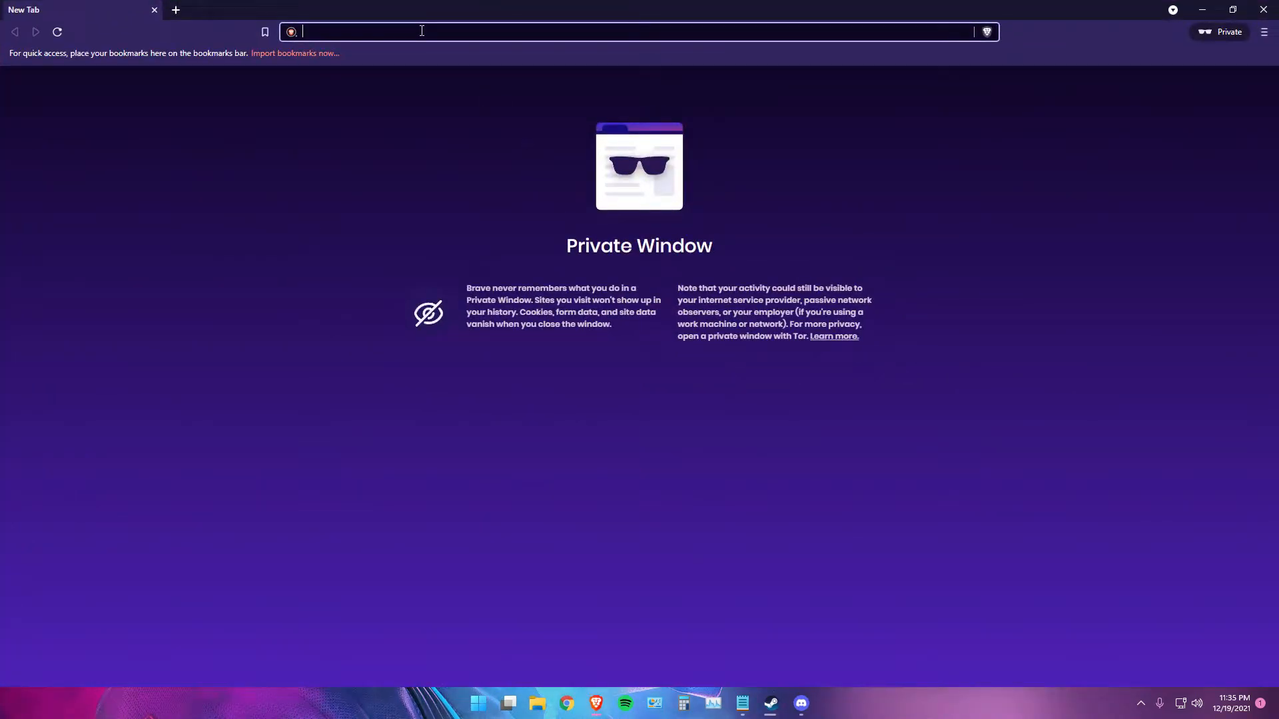
text(https://igetintopc.com/iobit-driver-booster-pro-8-free-download/)
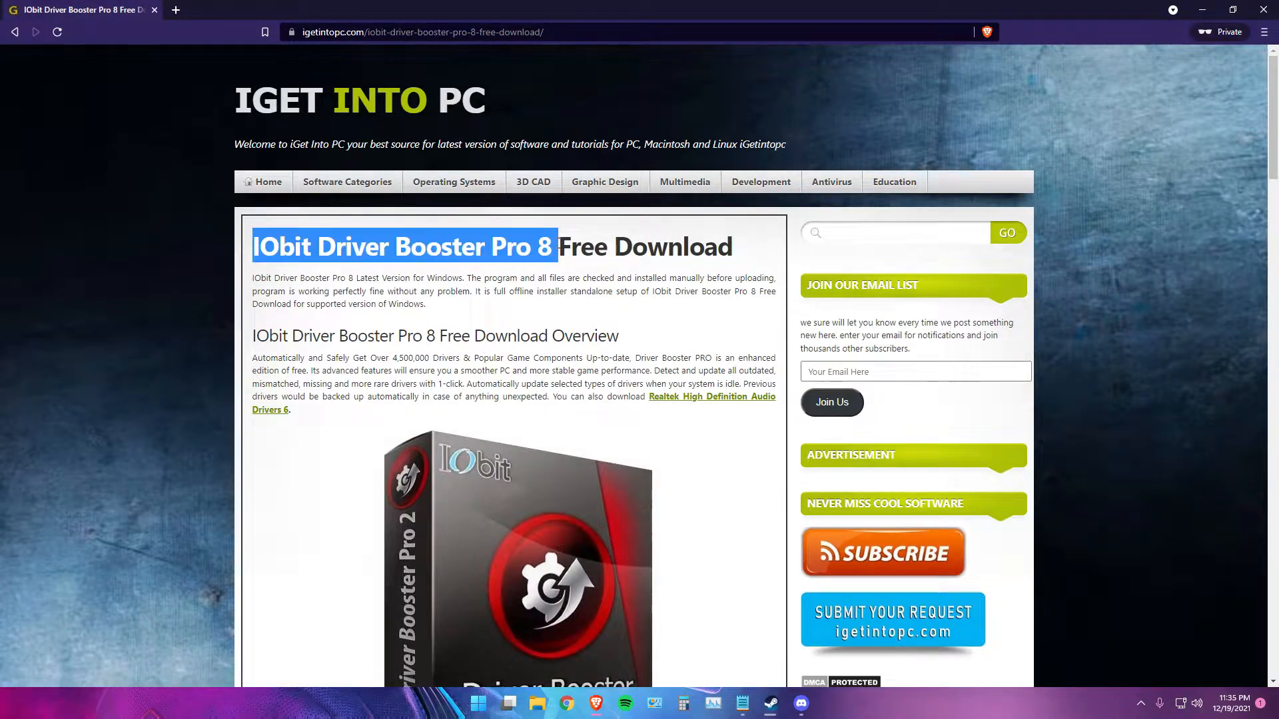
scroll(down, 3)
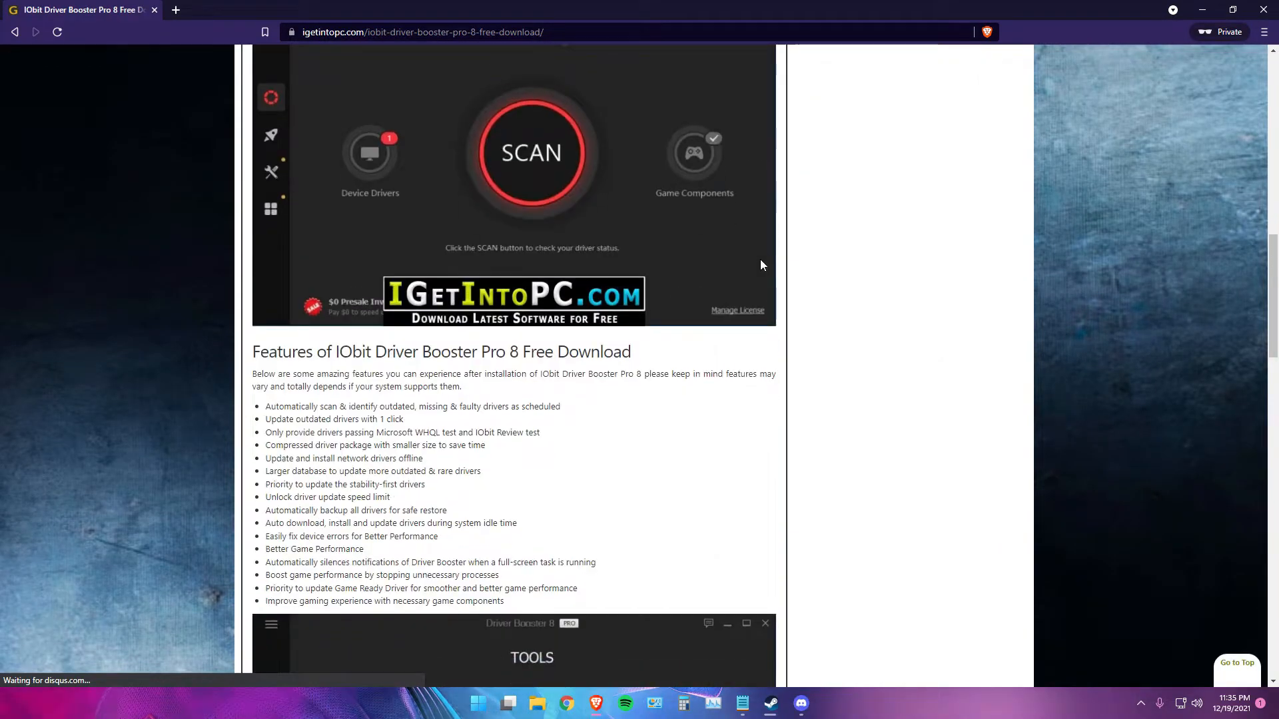
scroll(down, 3)
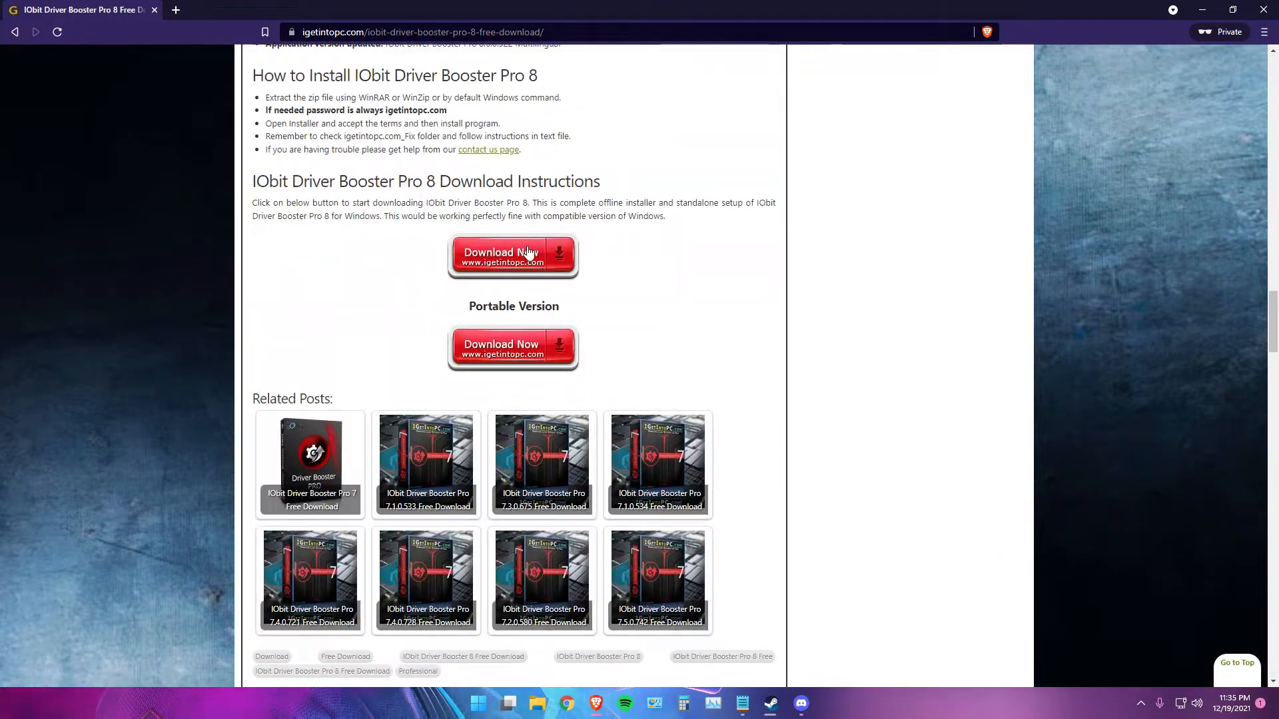
Start the Driver Booster Pro 8 .rar download, copying the archive password and bypassing the insecure warning
click(513, 255)
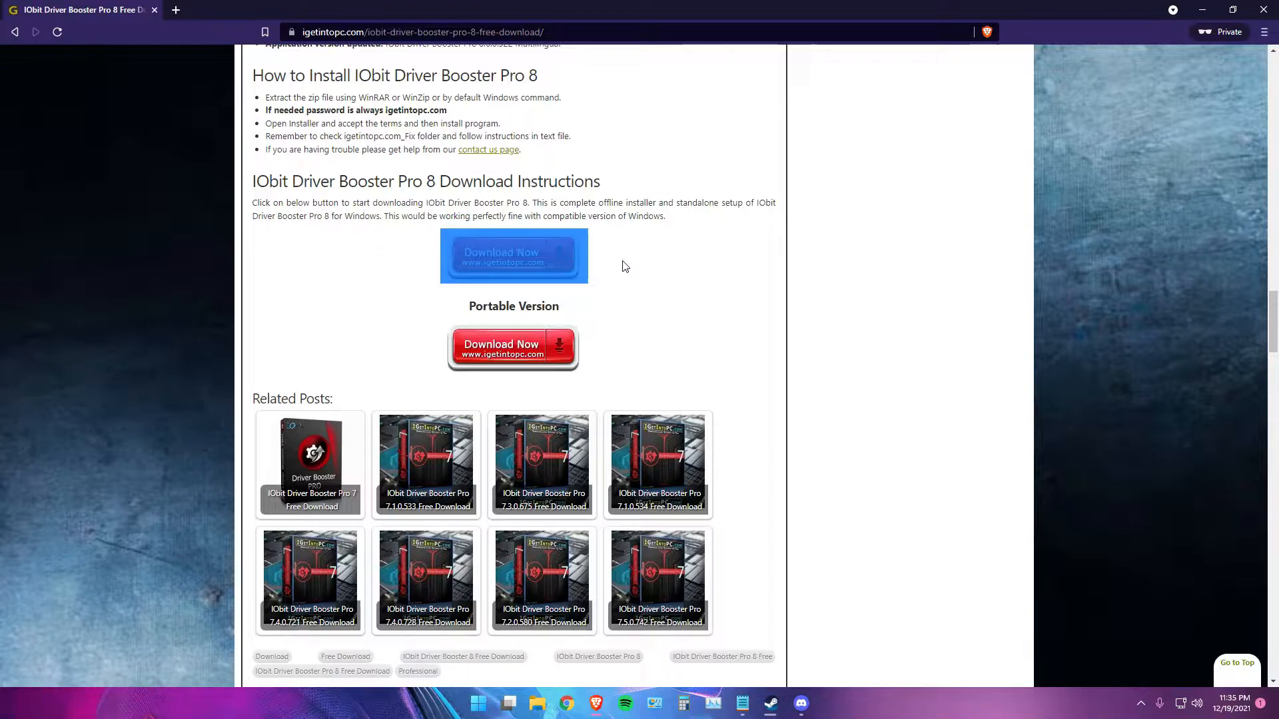
click(513, 255)
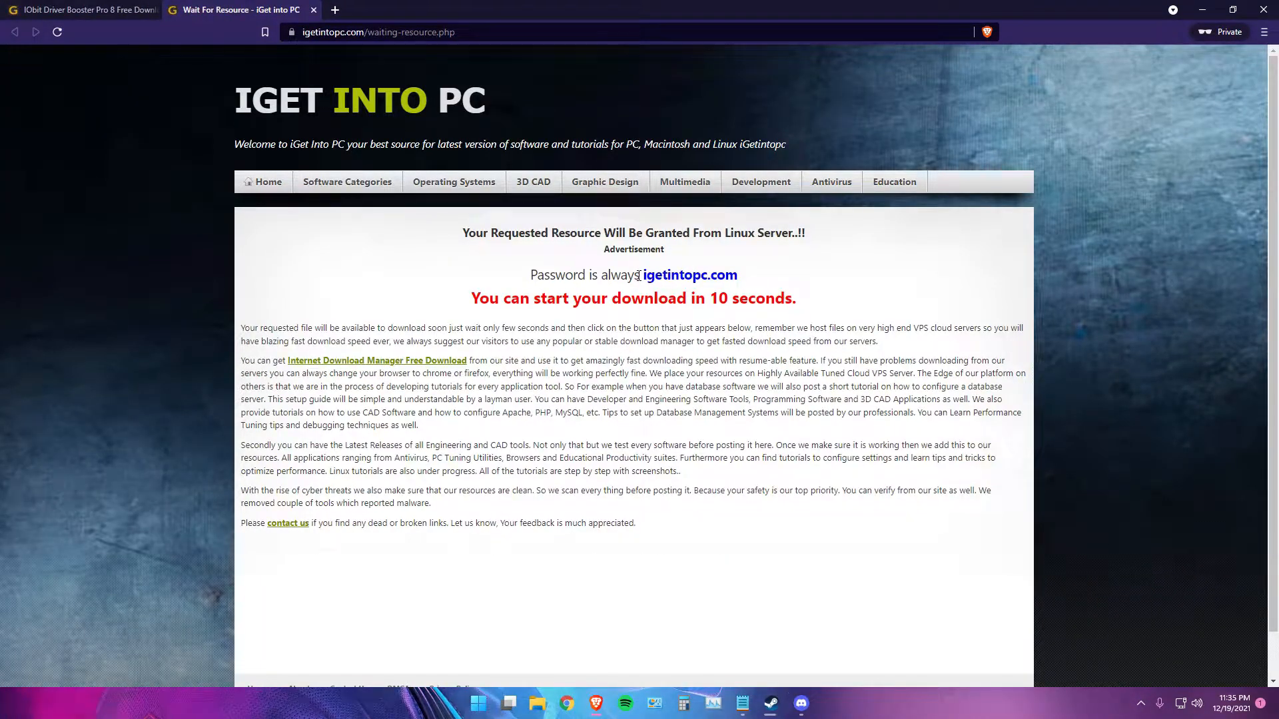
double_click(688, 275)
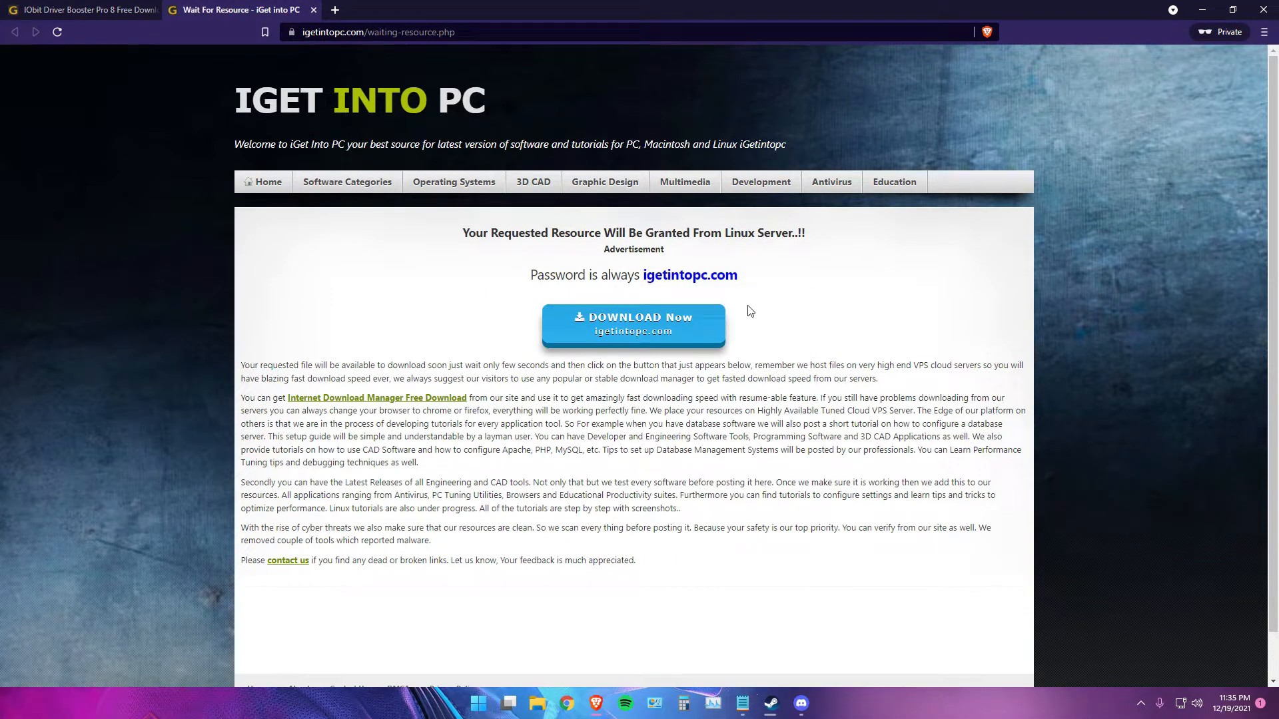
click(632, 323)
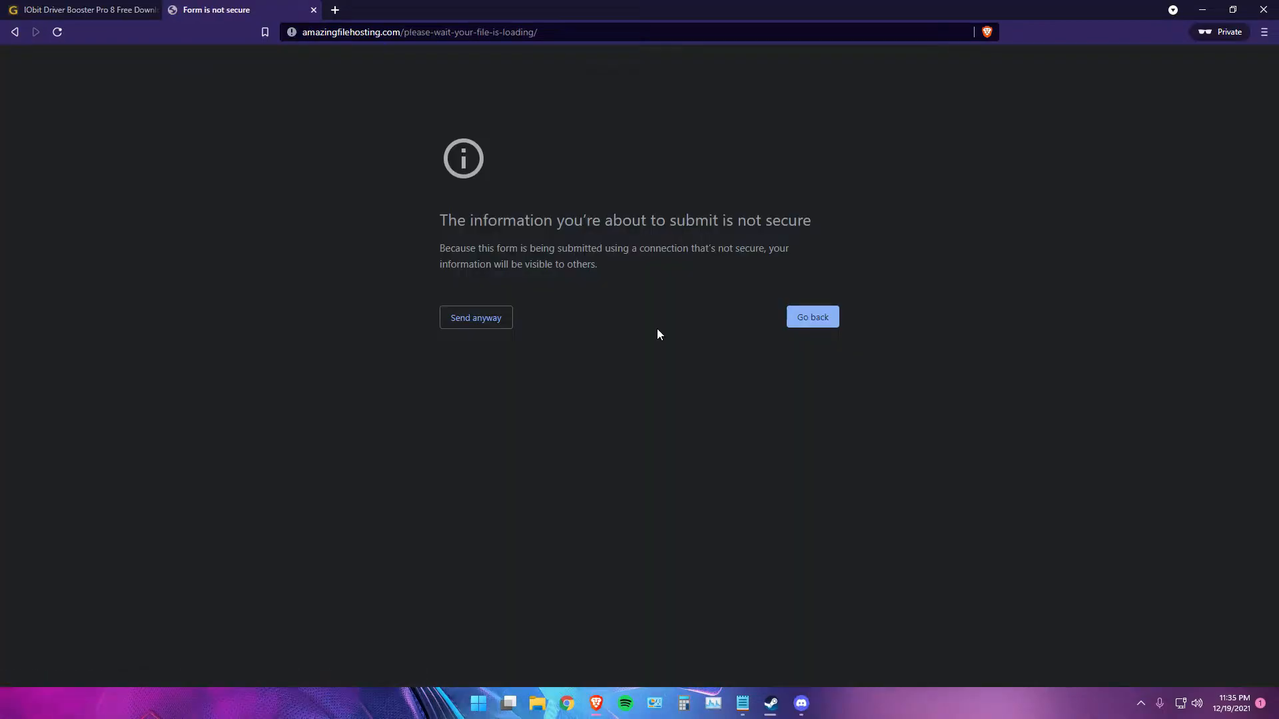
mouse_move(475, 317)
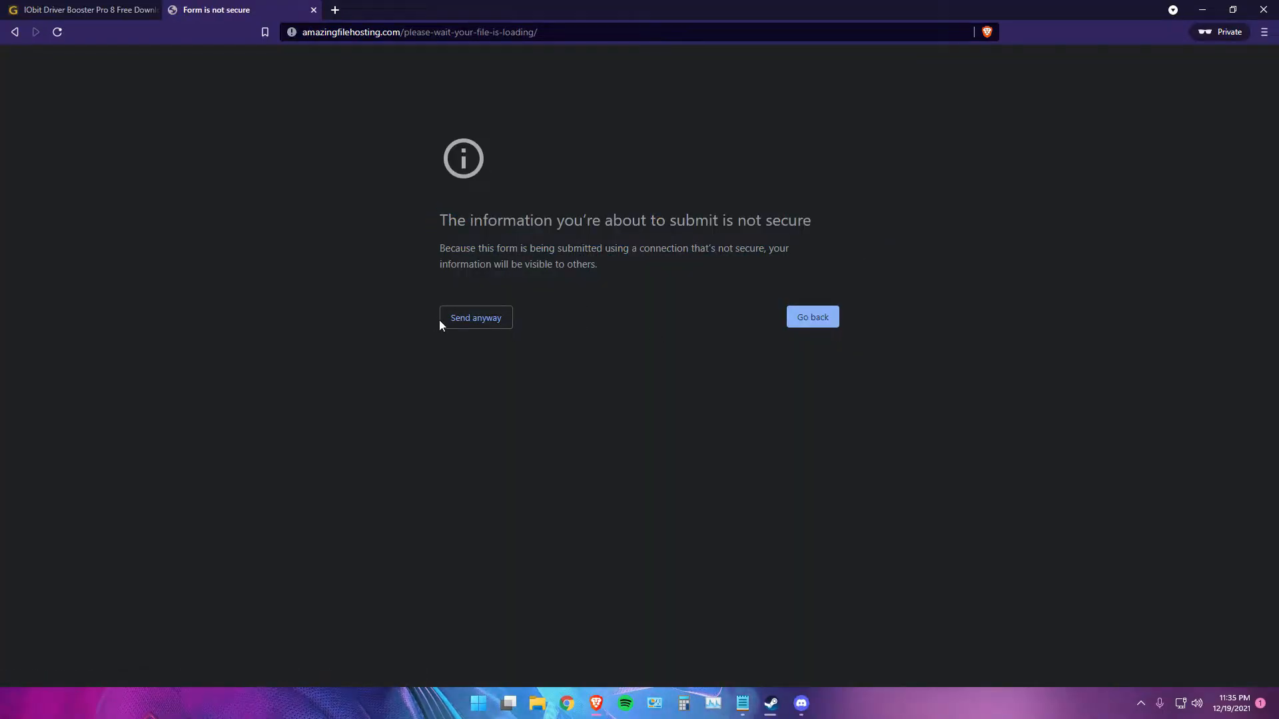
click(475, 317)
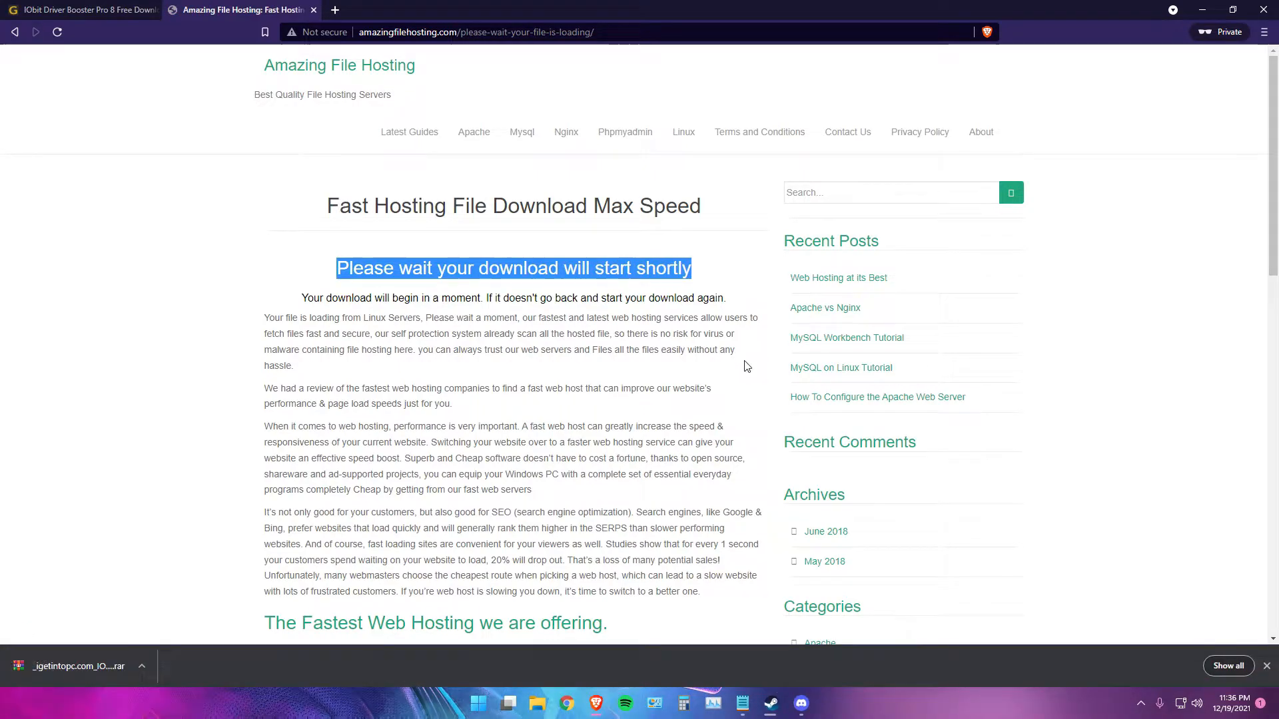
Extract the Driver Booster Pro 8 .rar in Downloads using Extract Here and its password
click(141, 671)
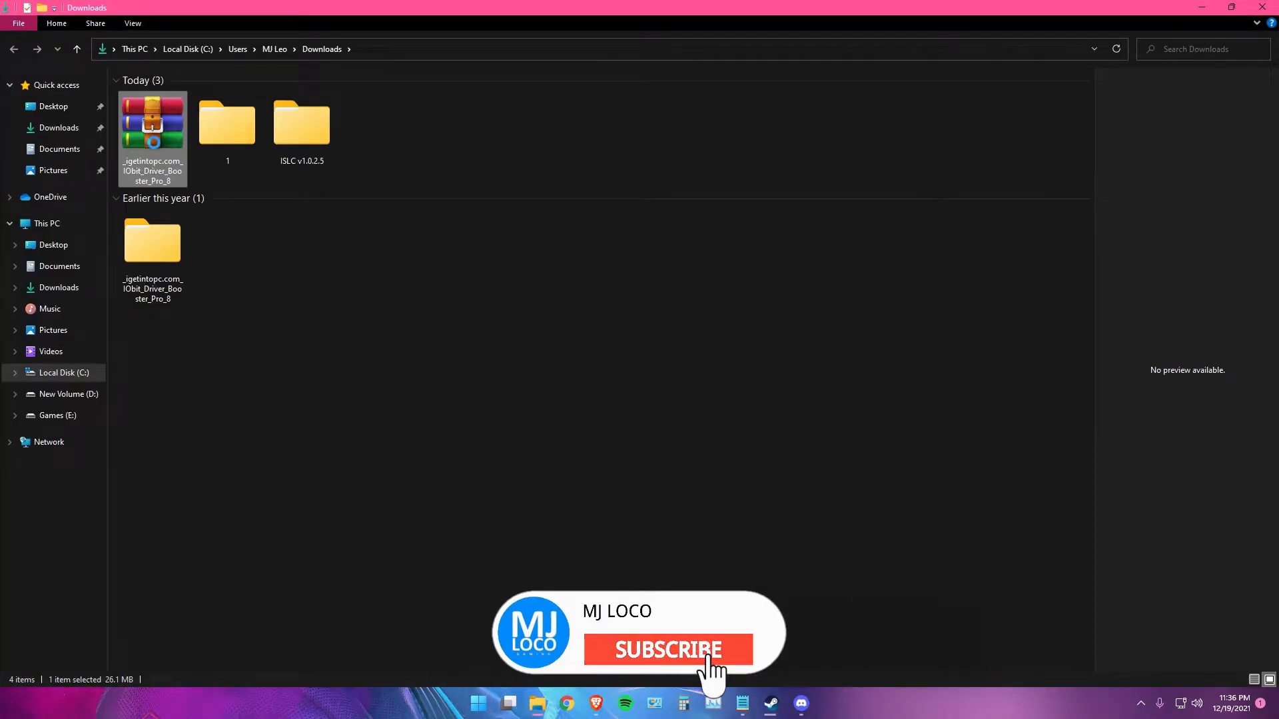
right_click(153, 123)
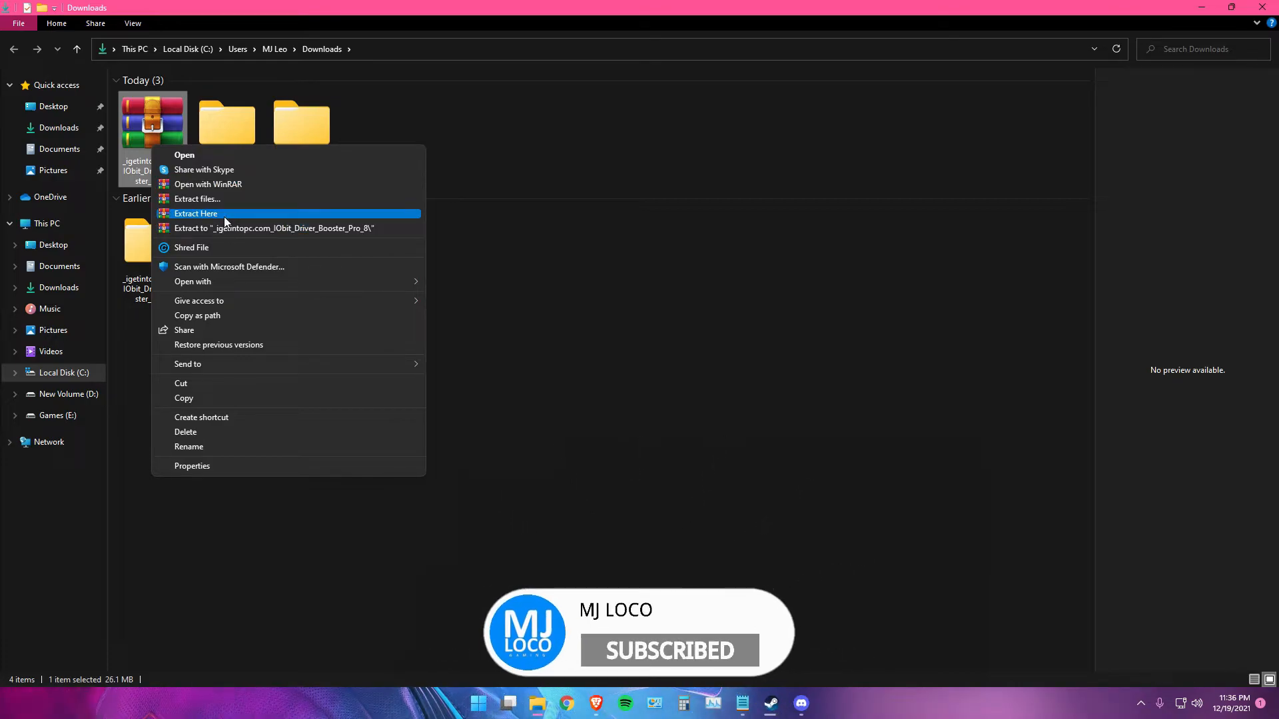
click(195, 213)
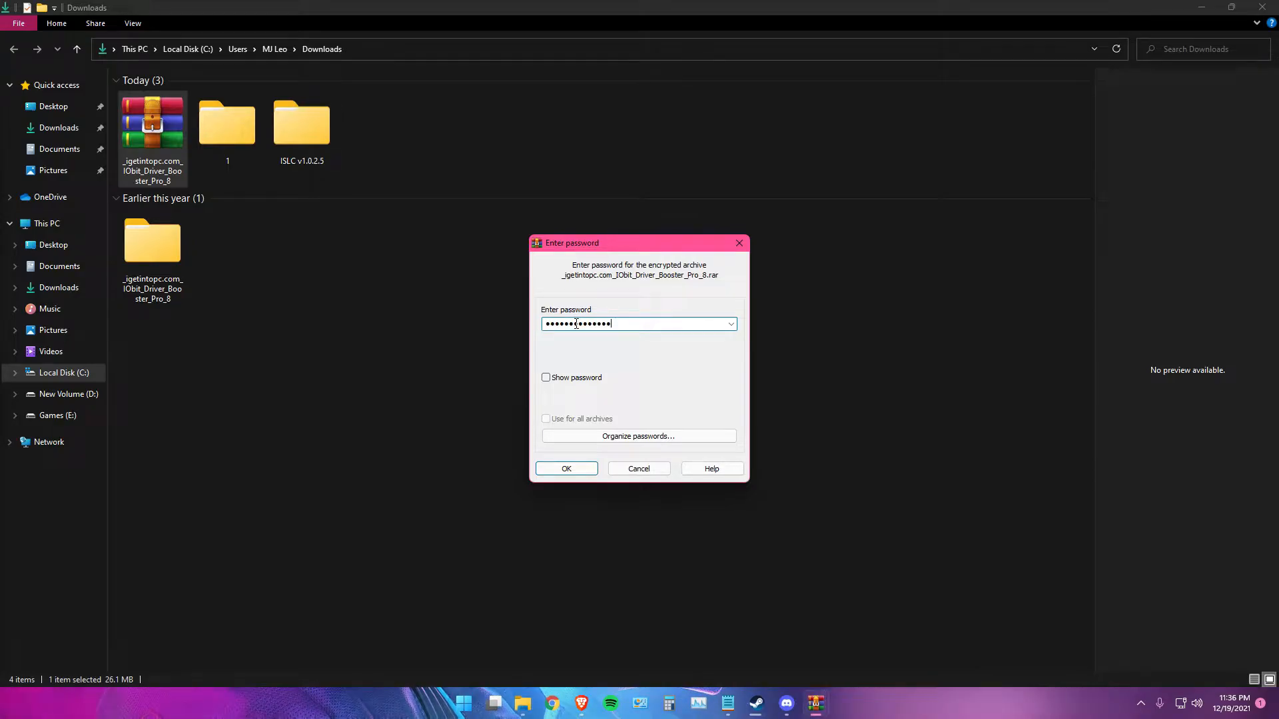
click(565, 468)
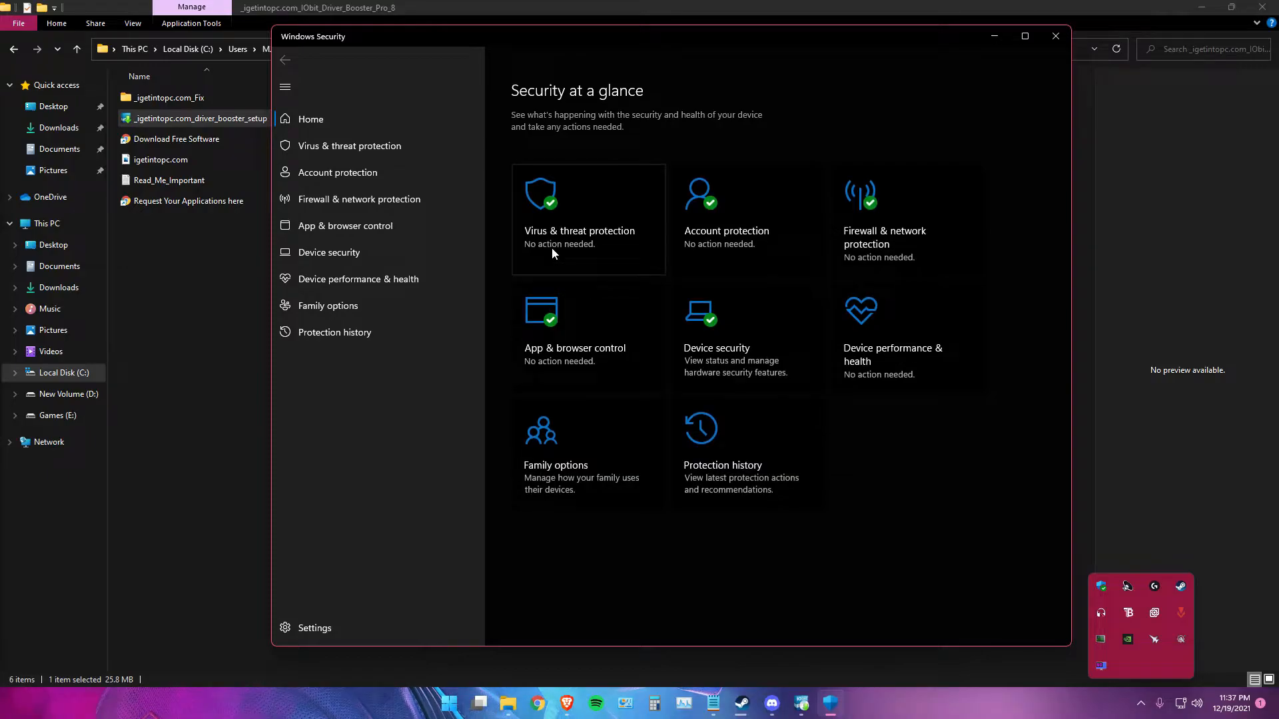
Turn off real-time and cloud-delivered protection under Virus & threat settings, then close Windows Security
click(579, 231)
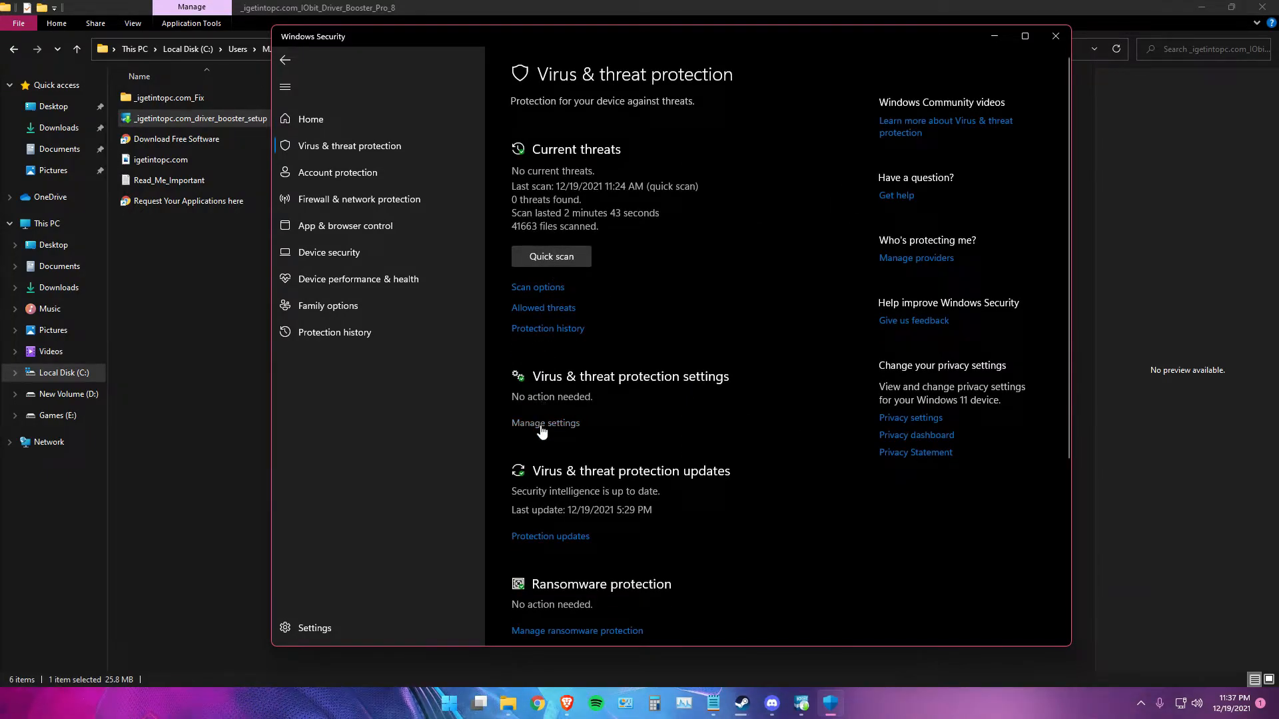
click(545, 422)
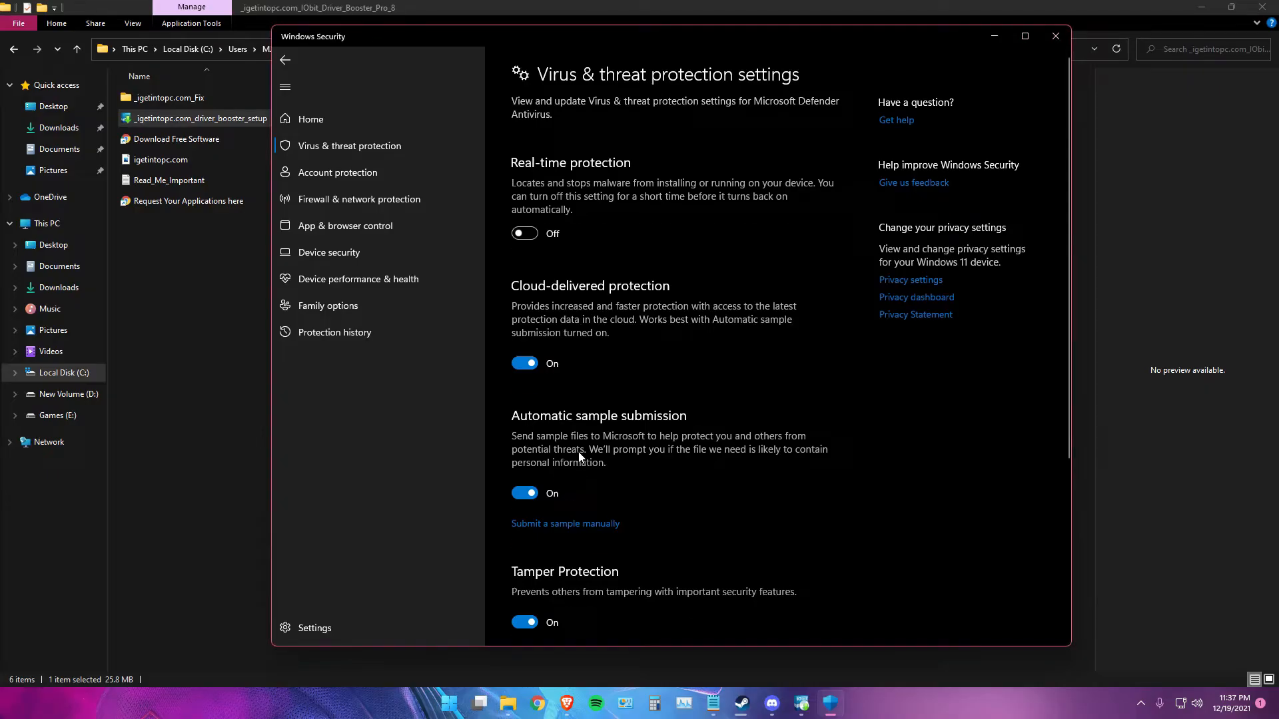
click(524, 363)
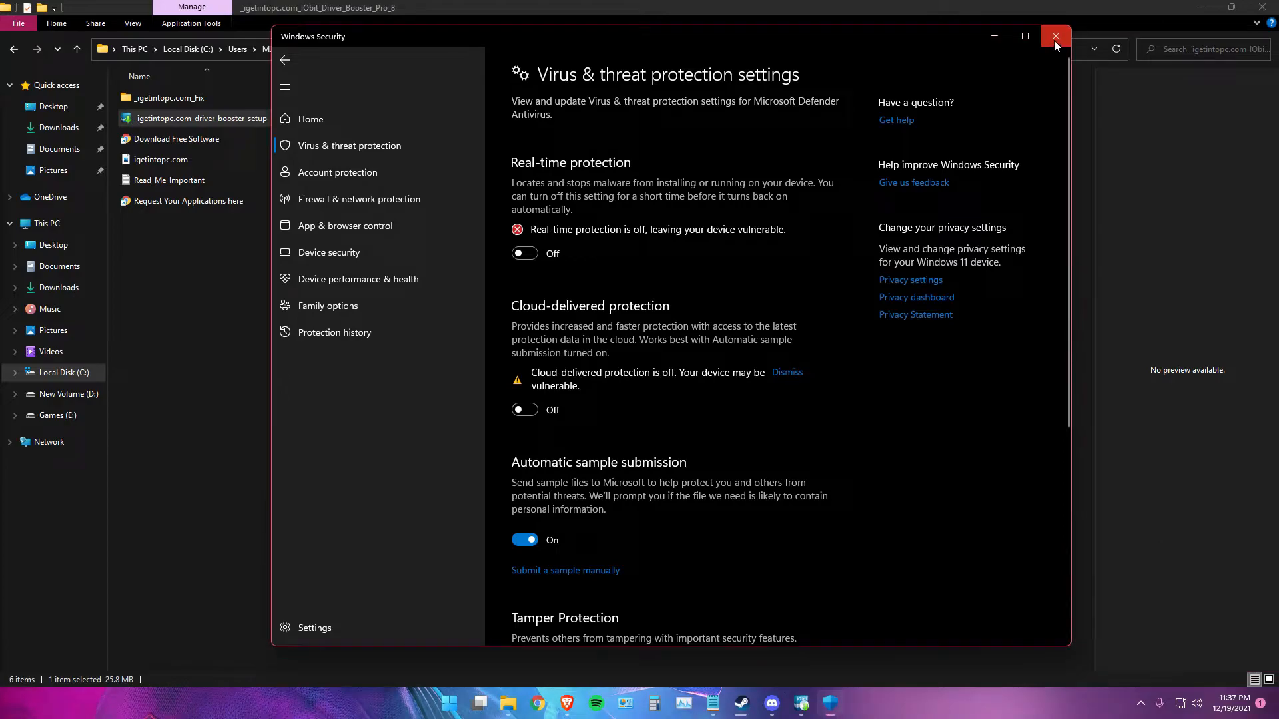
click(1054, 36)
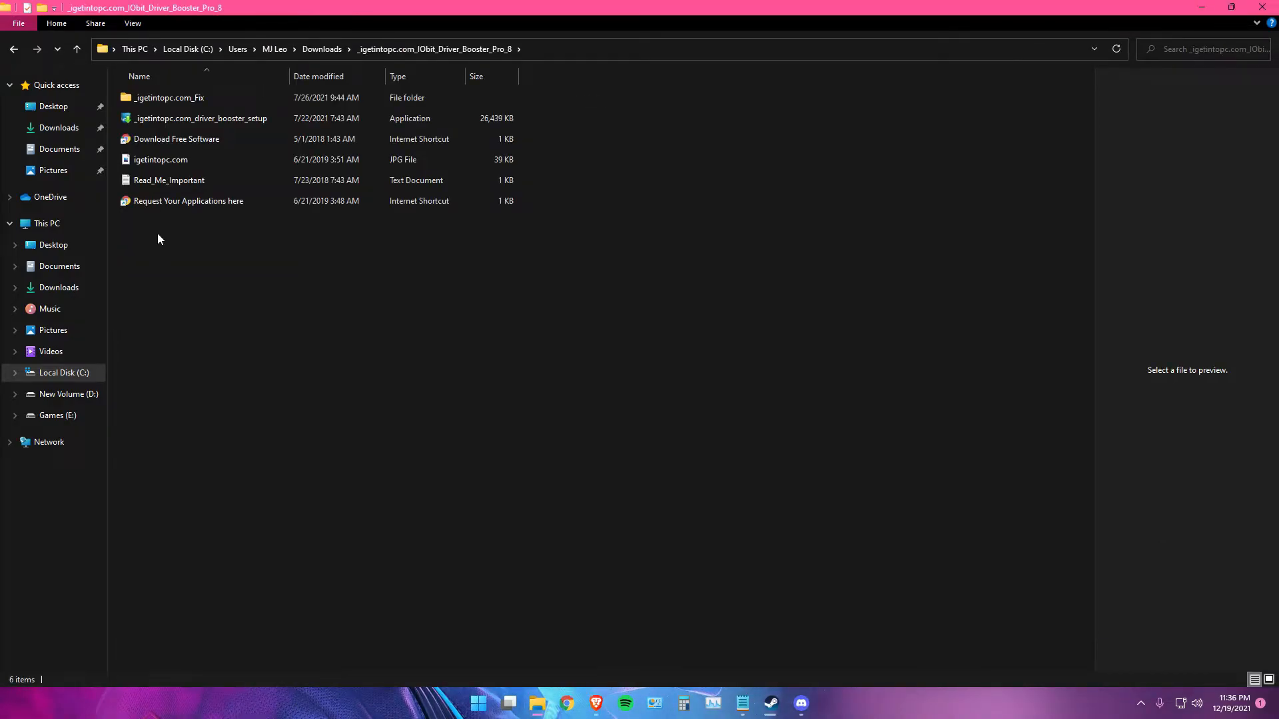
Run driver_booster_setup, install Driver Booster 8, and skip the Dashlane offer
click(199, 119)
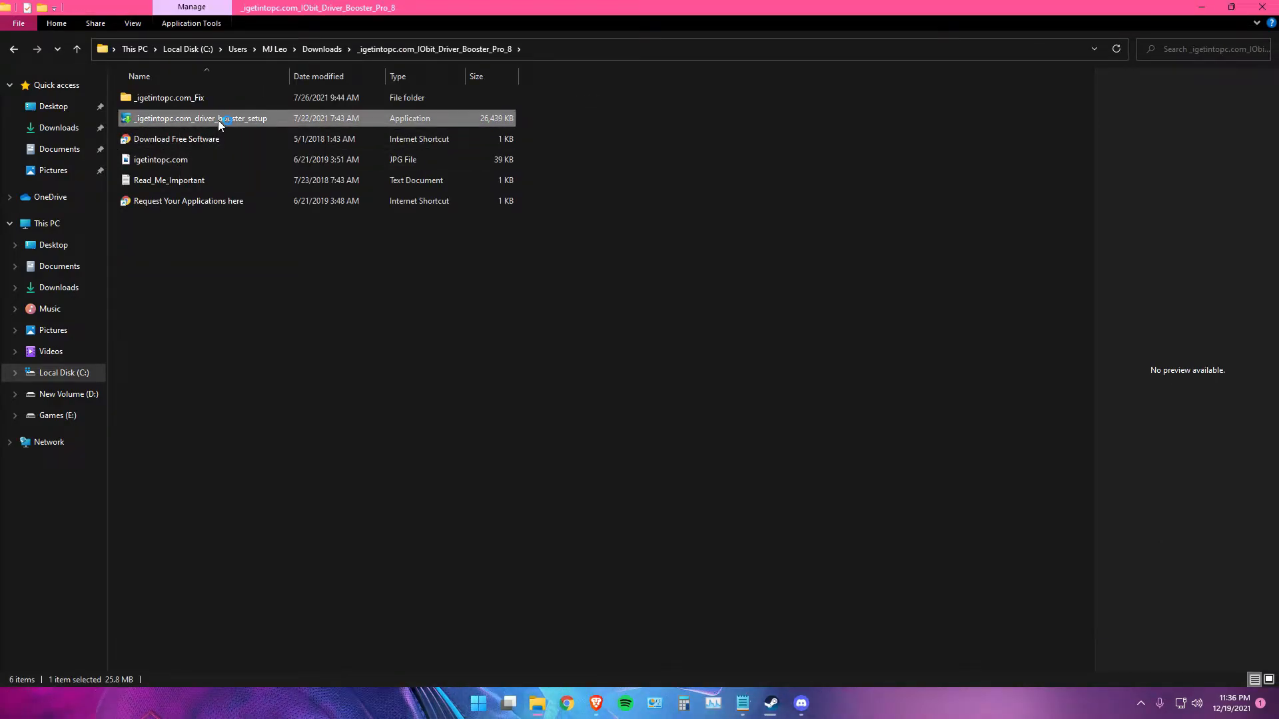
double_click(199, 119)
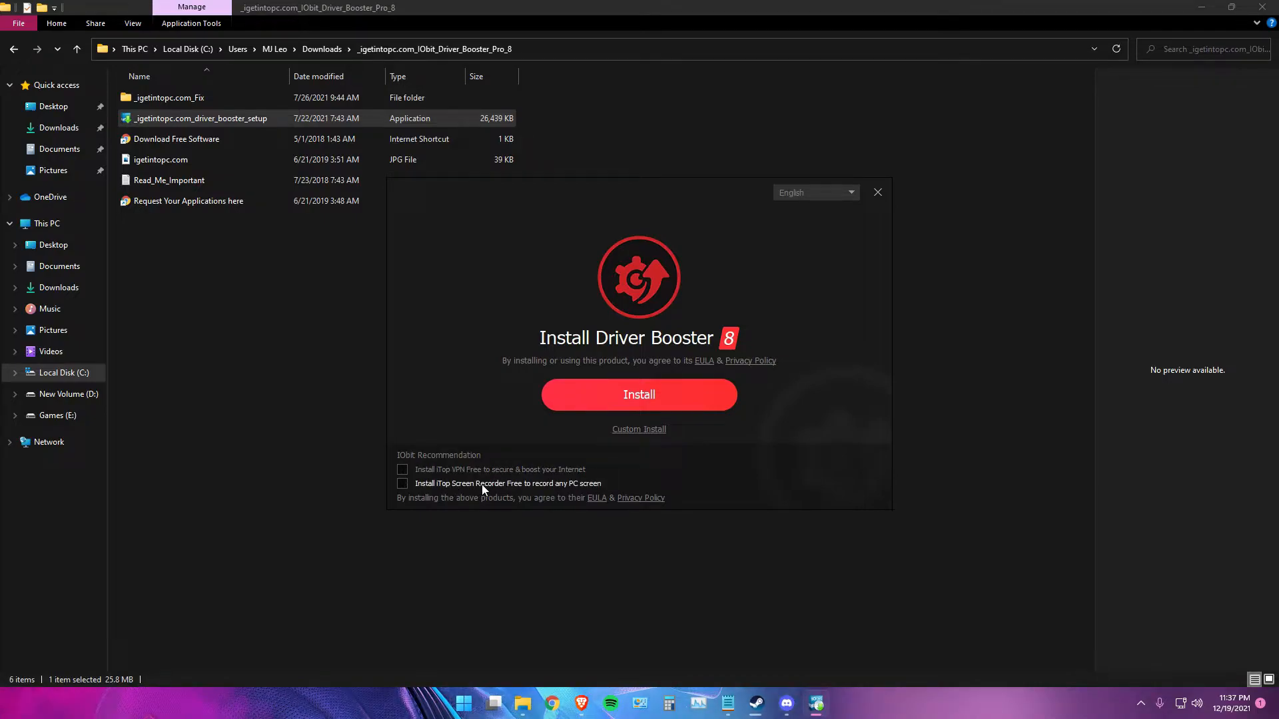
click(638, 395)
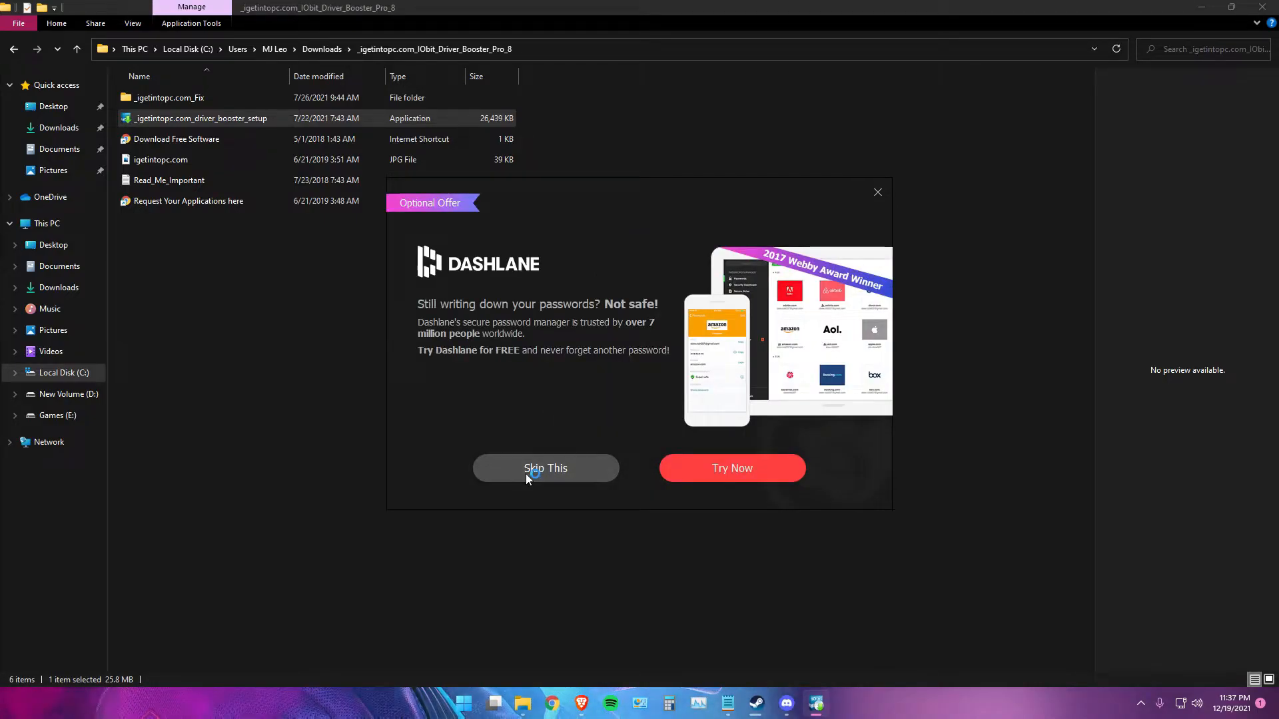
click(545, 468)
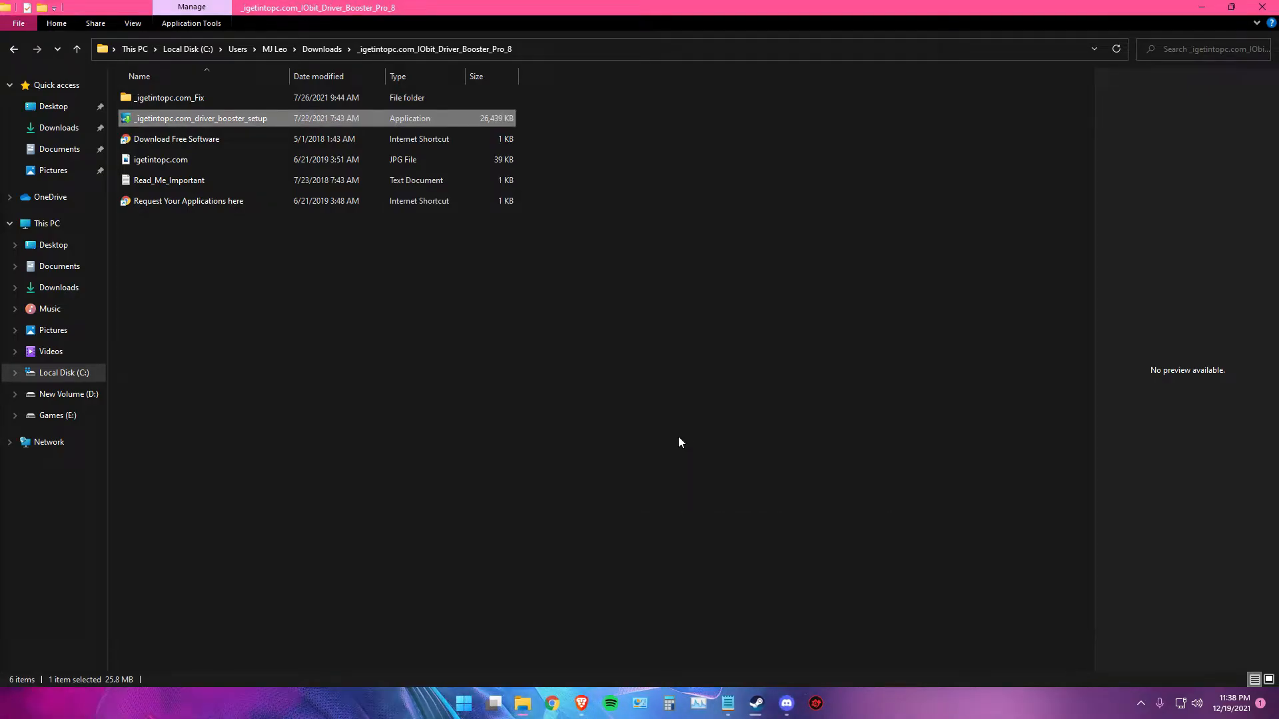
Launch Driver Booster, scan the drivers, and dismiss the all-up-to-date summary
double_click(200, 119)
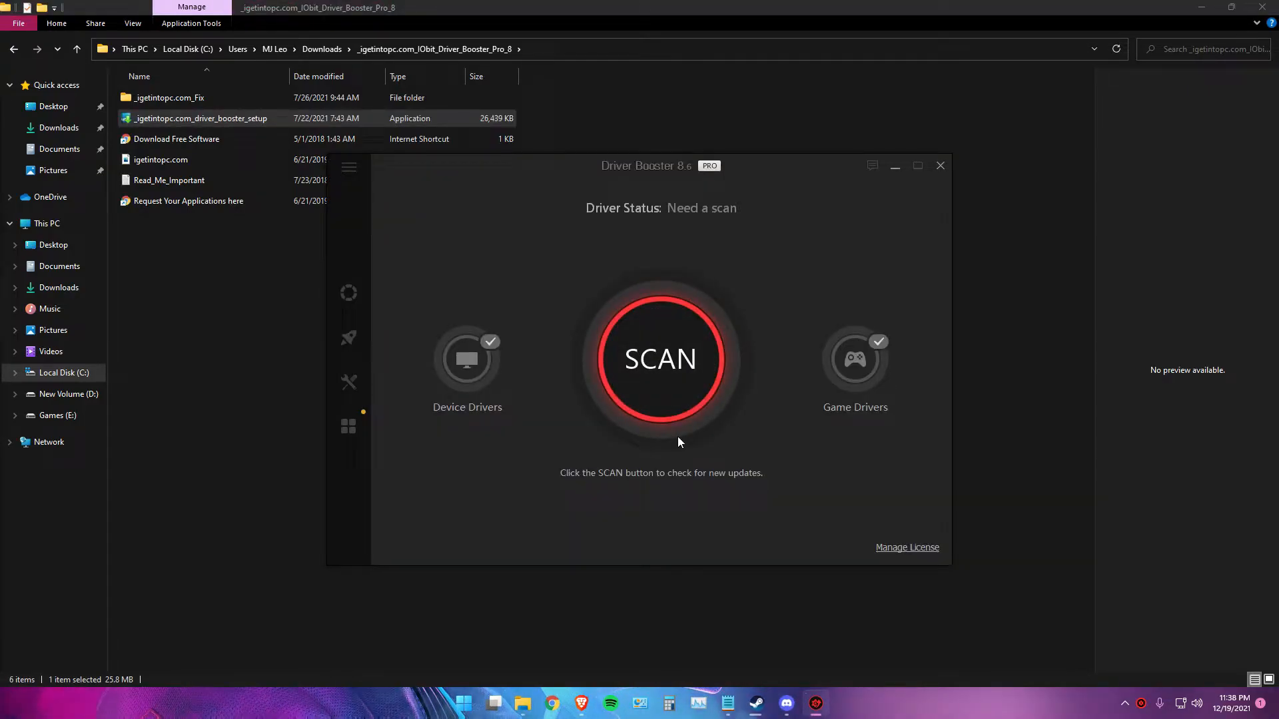
click(660, 359)
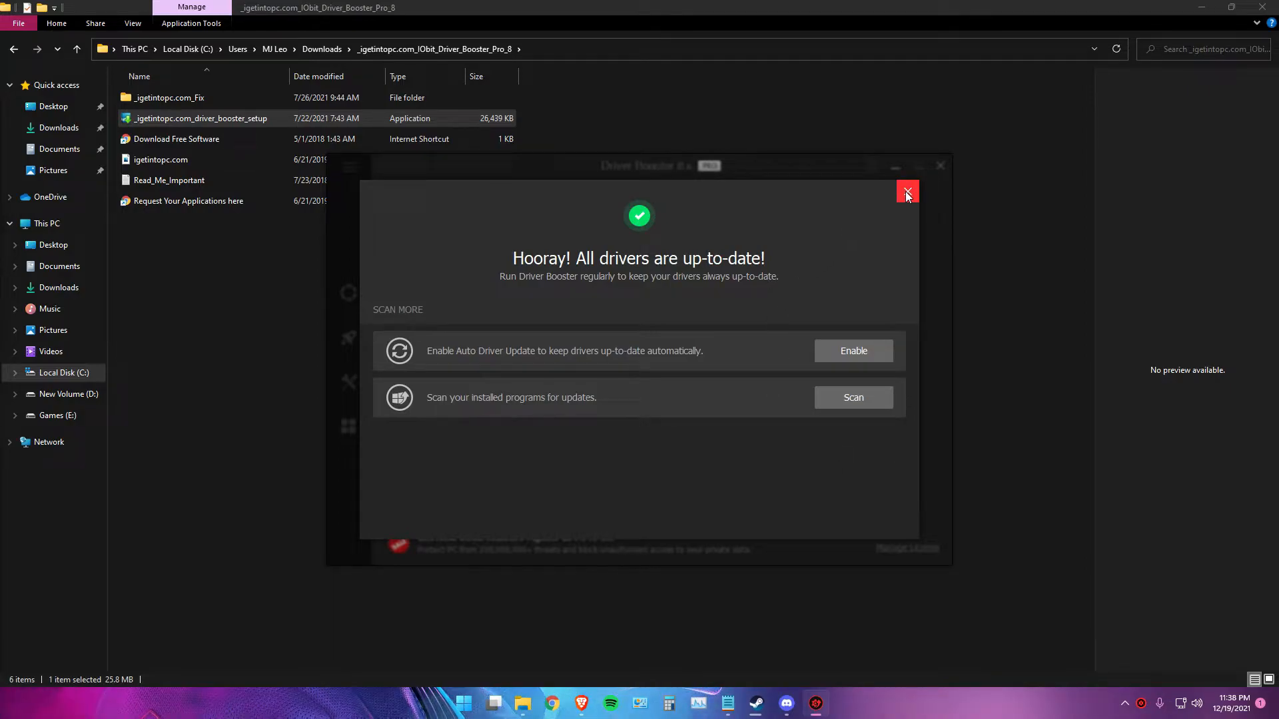
click(905, 192)
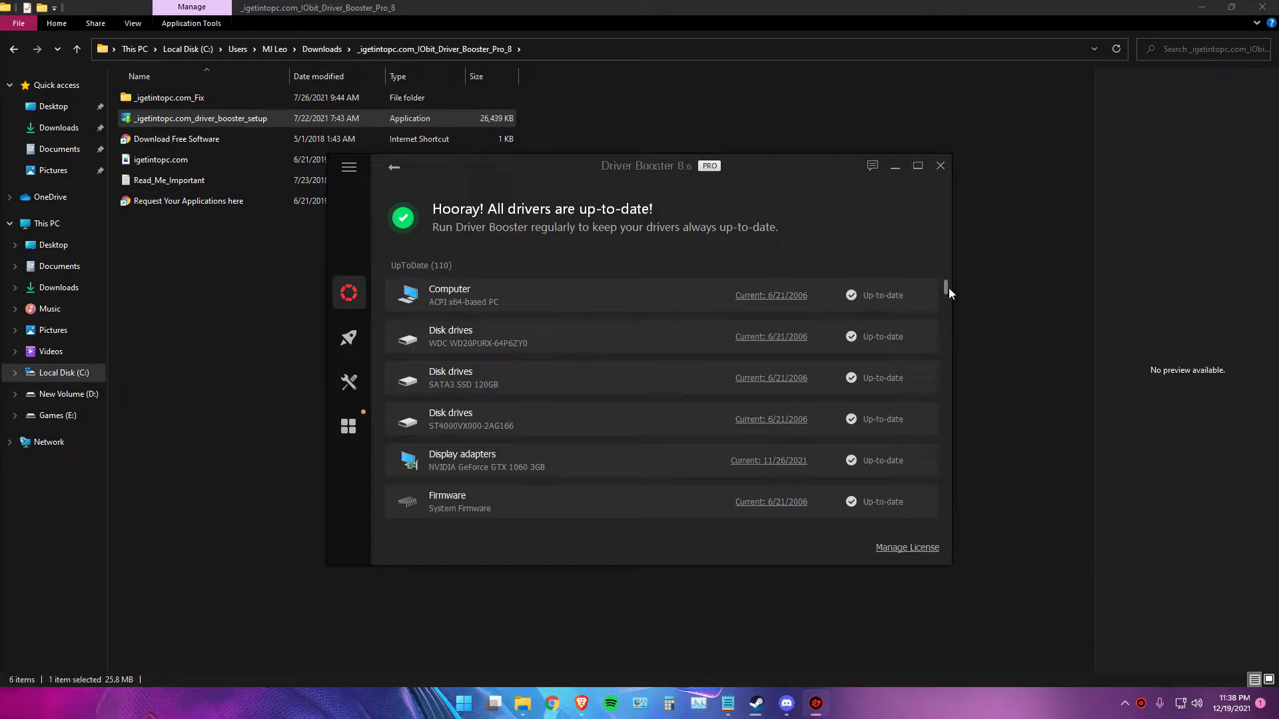
Scroll through the list of 110 up-to-date drivers
scroll(down, 3)
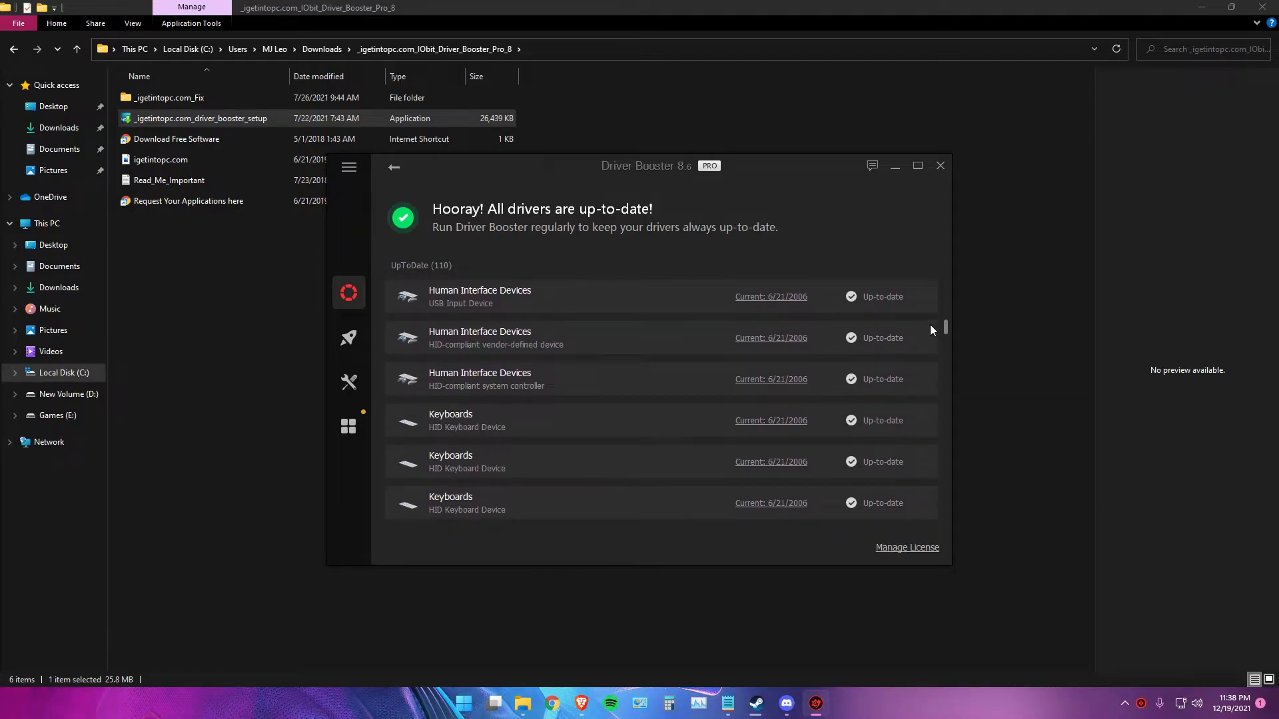
scroll(down, 3)
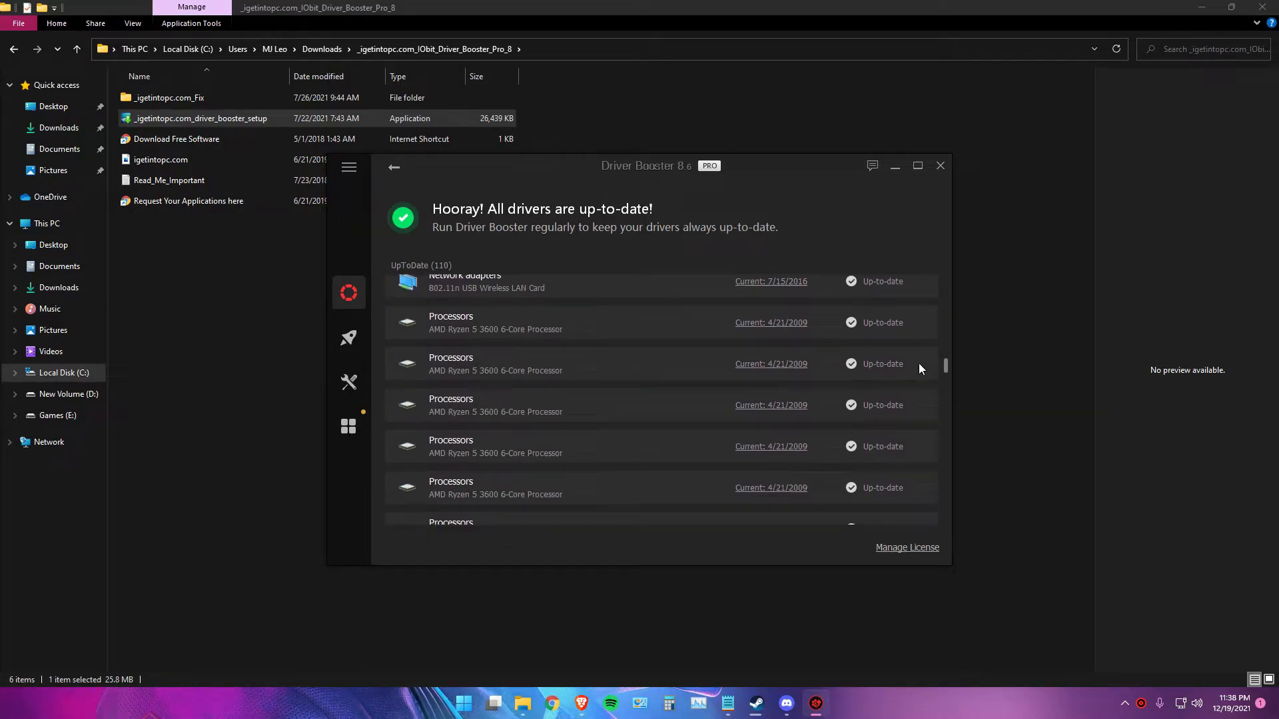
scroll(down, 3)
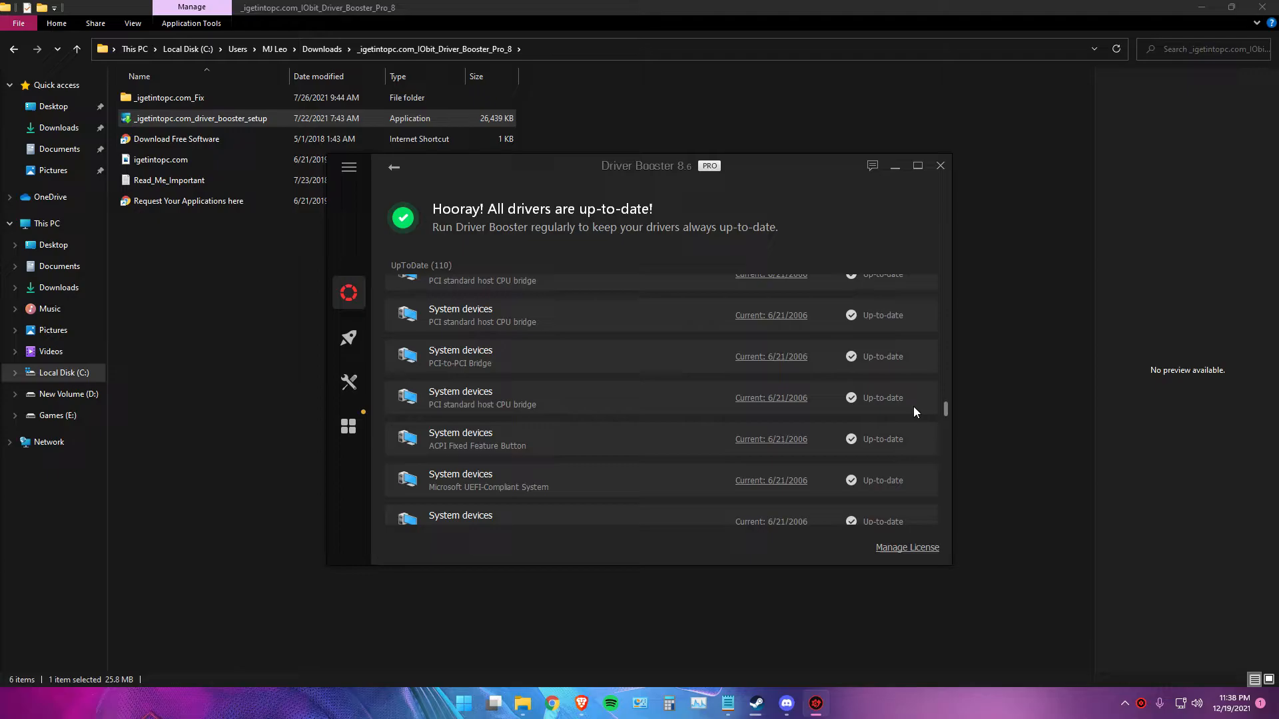
scroll(down, 3)
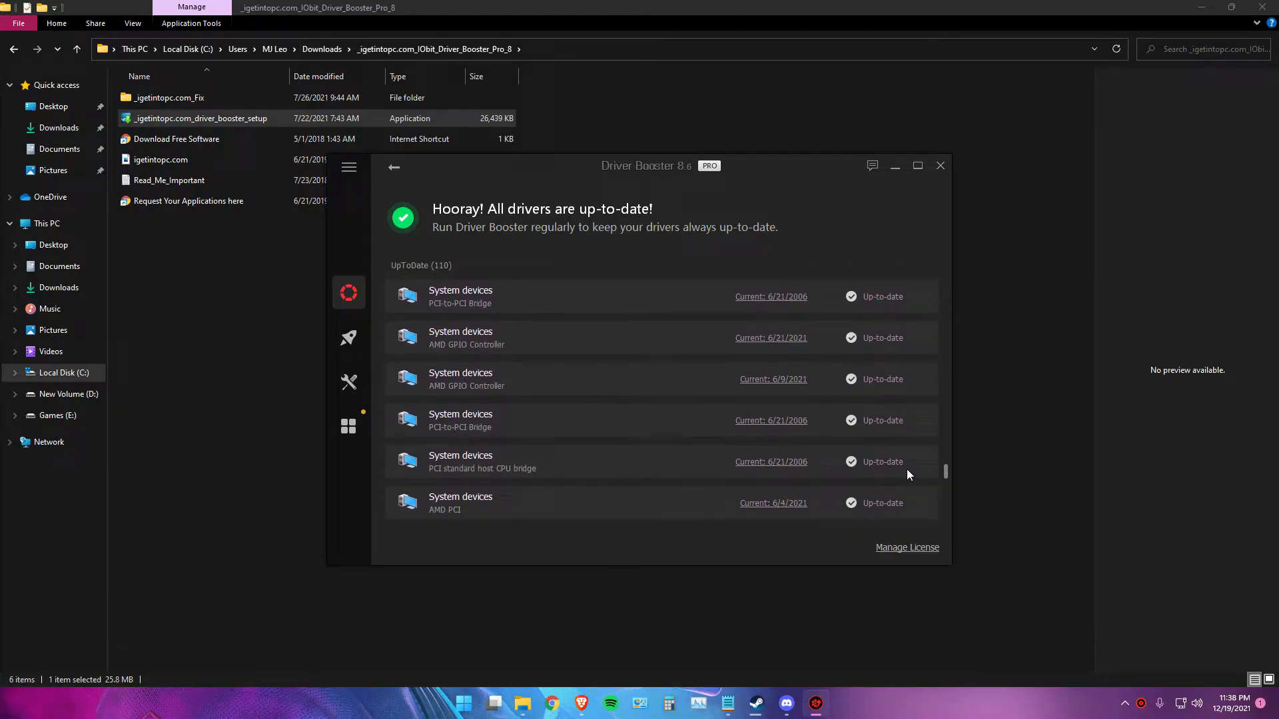
scroll(down, 3)
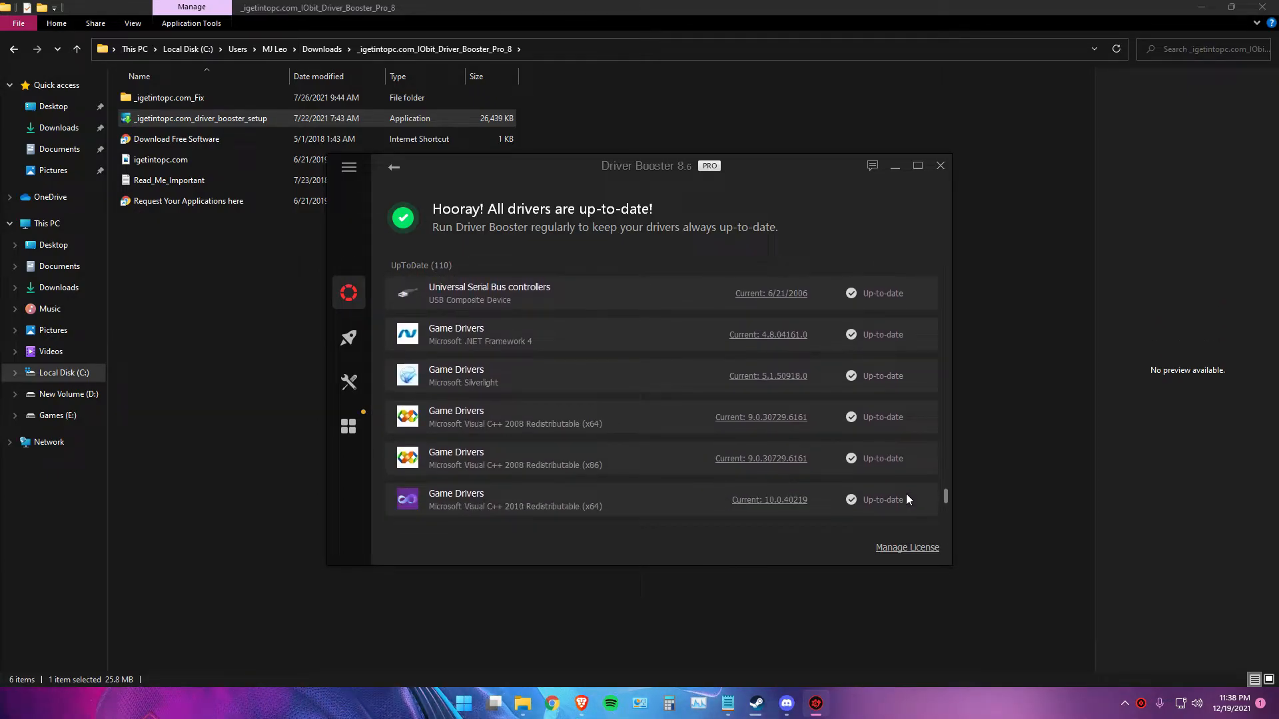
mouse_move(981, 549)
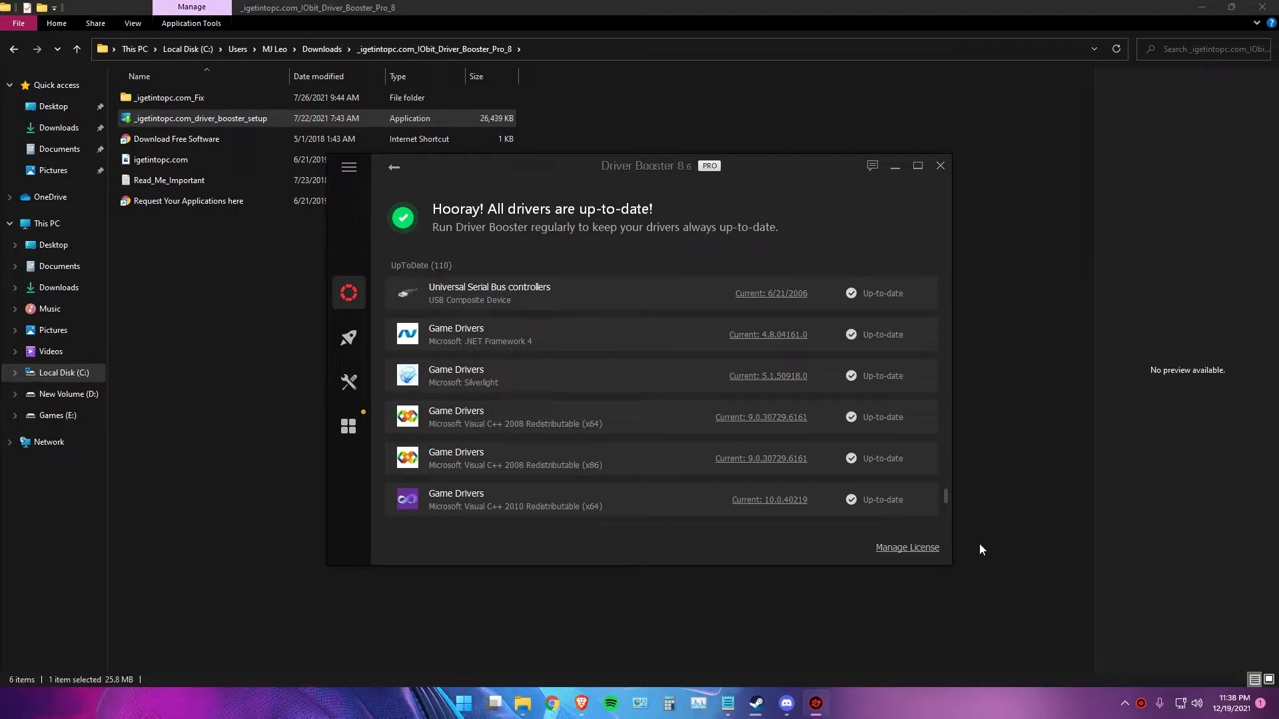
scroll(down, 3)
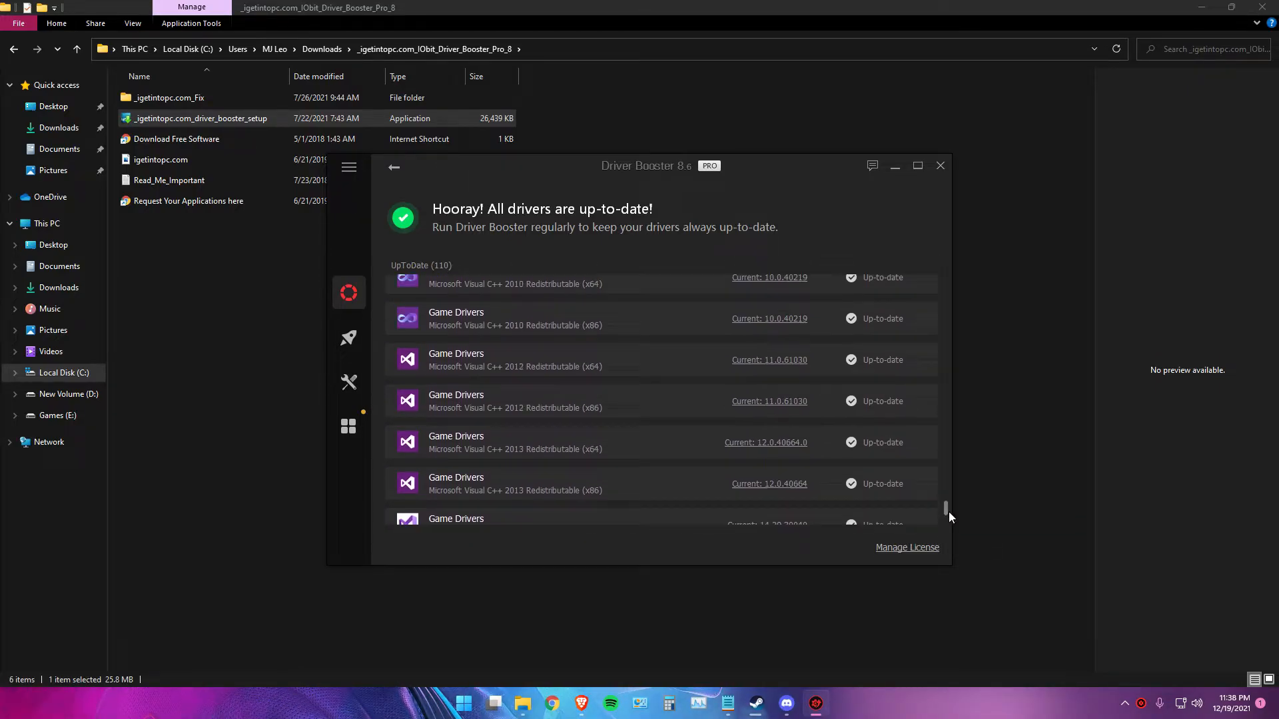
scroll(down, 3)
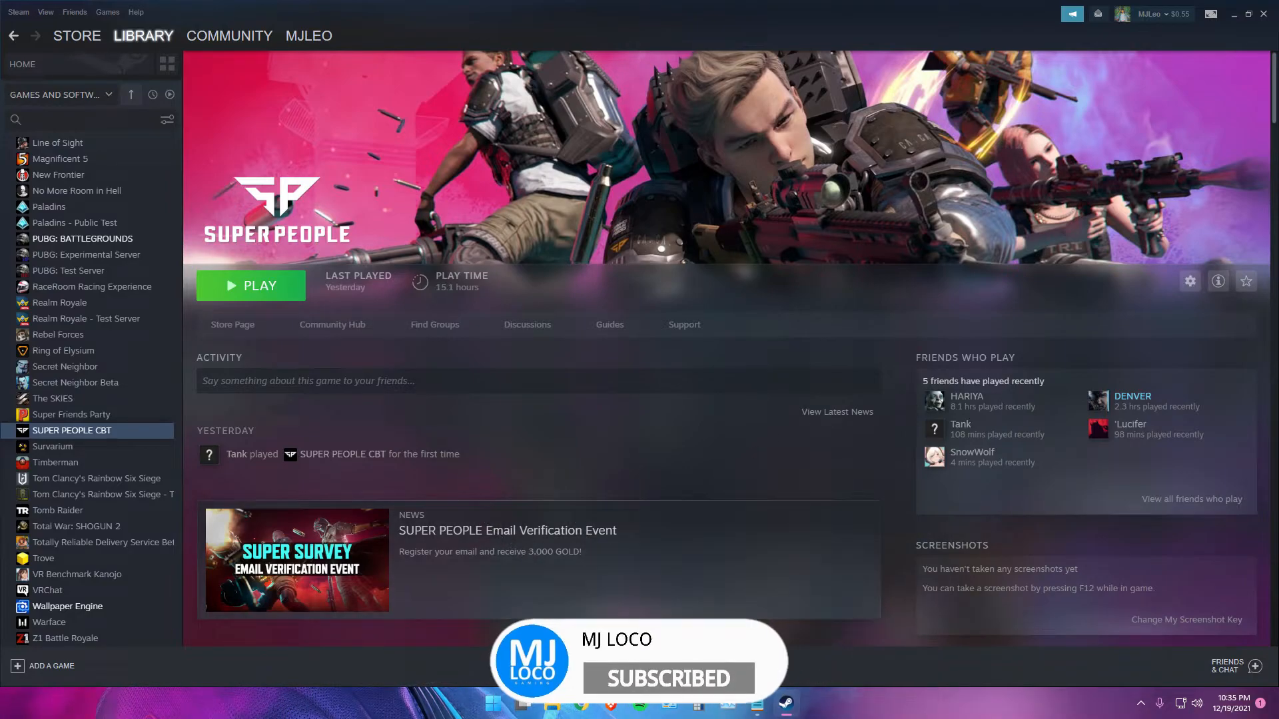
Uninstall GeeGeeClient via Control Panel's Programs and Features, approving the UAC prompt
click(492, 703)
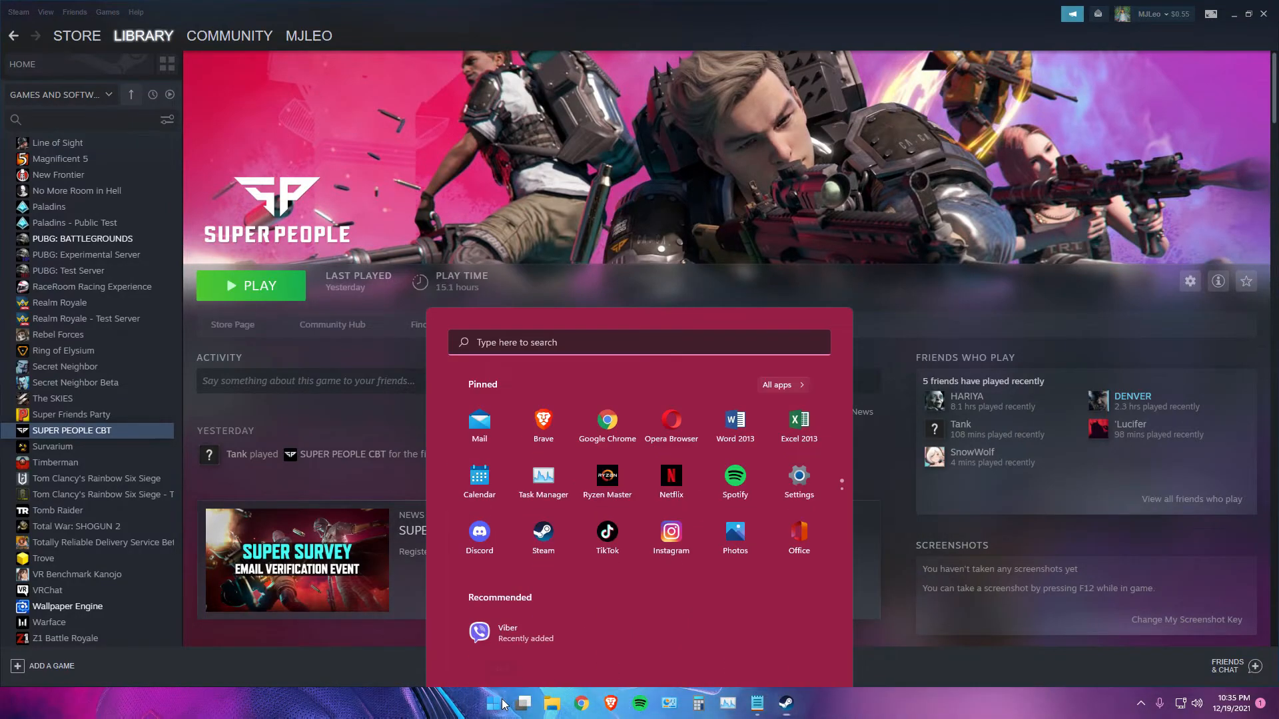
text(contr)
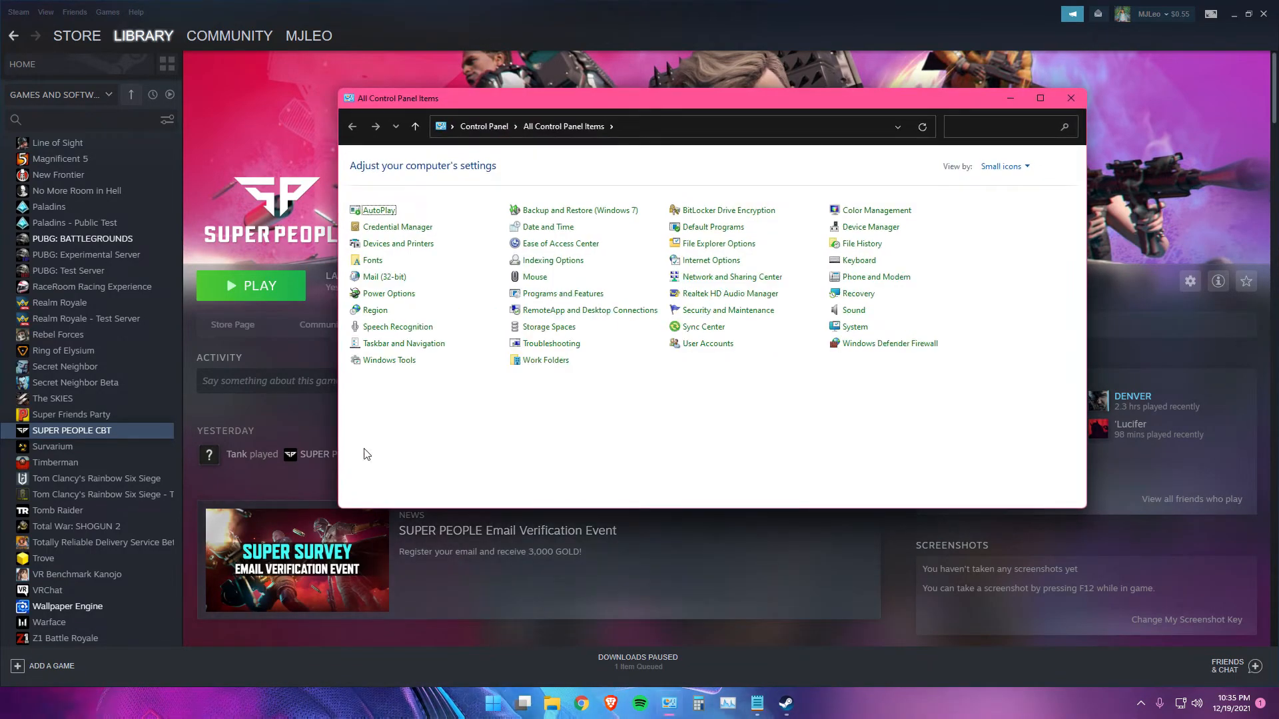
mouse_move(562, 293)
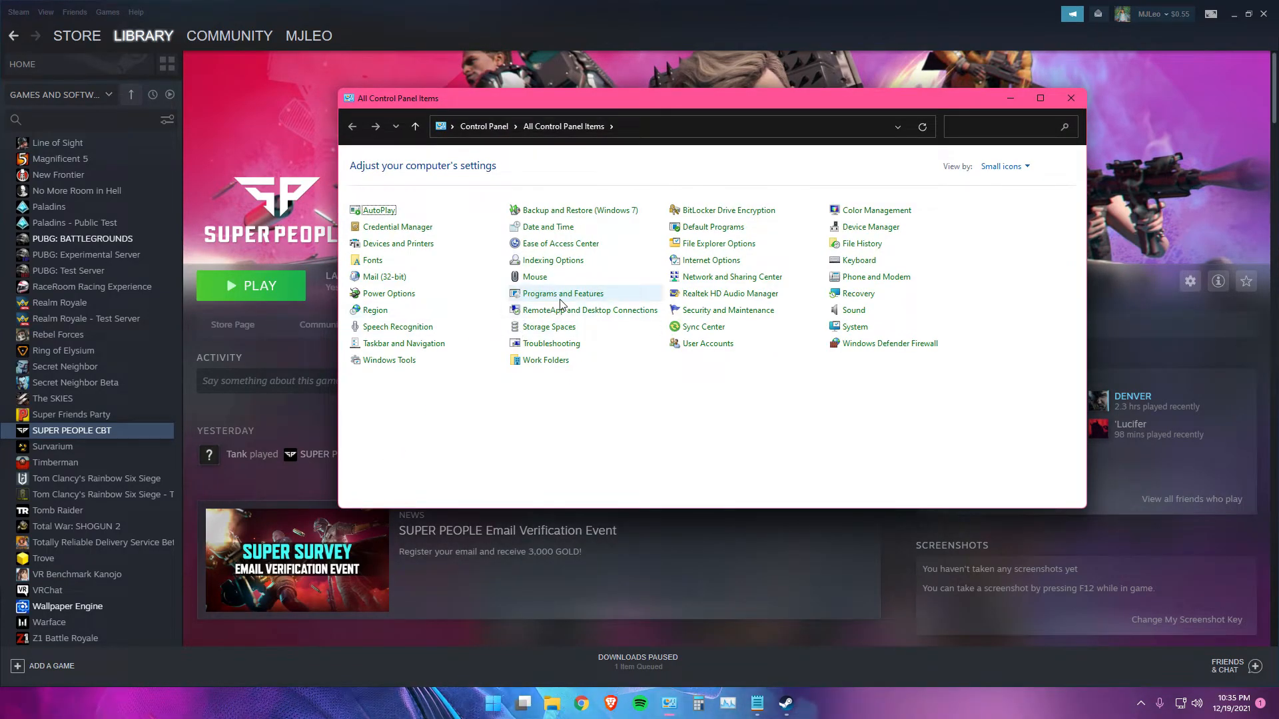
click(562, 293)
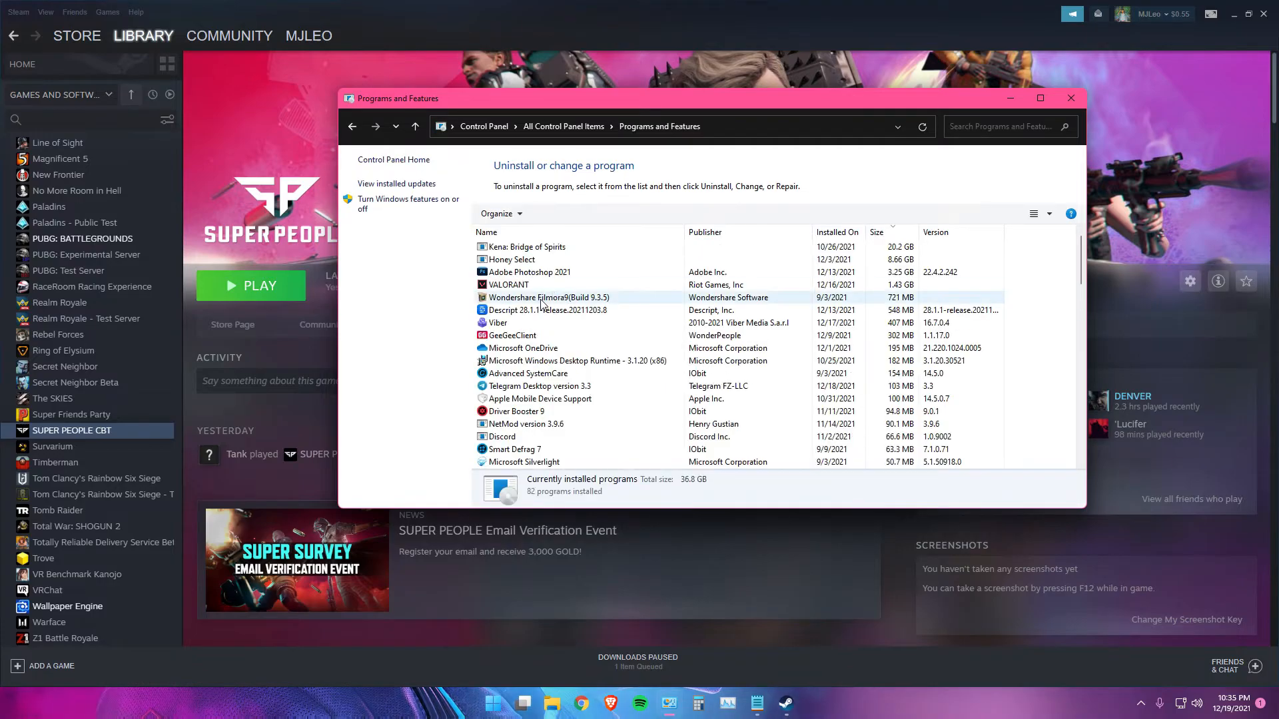
scroll(down, 3)
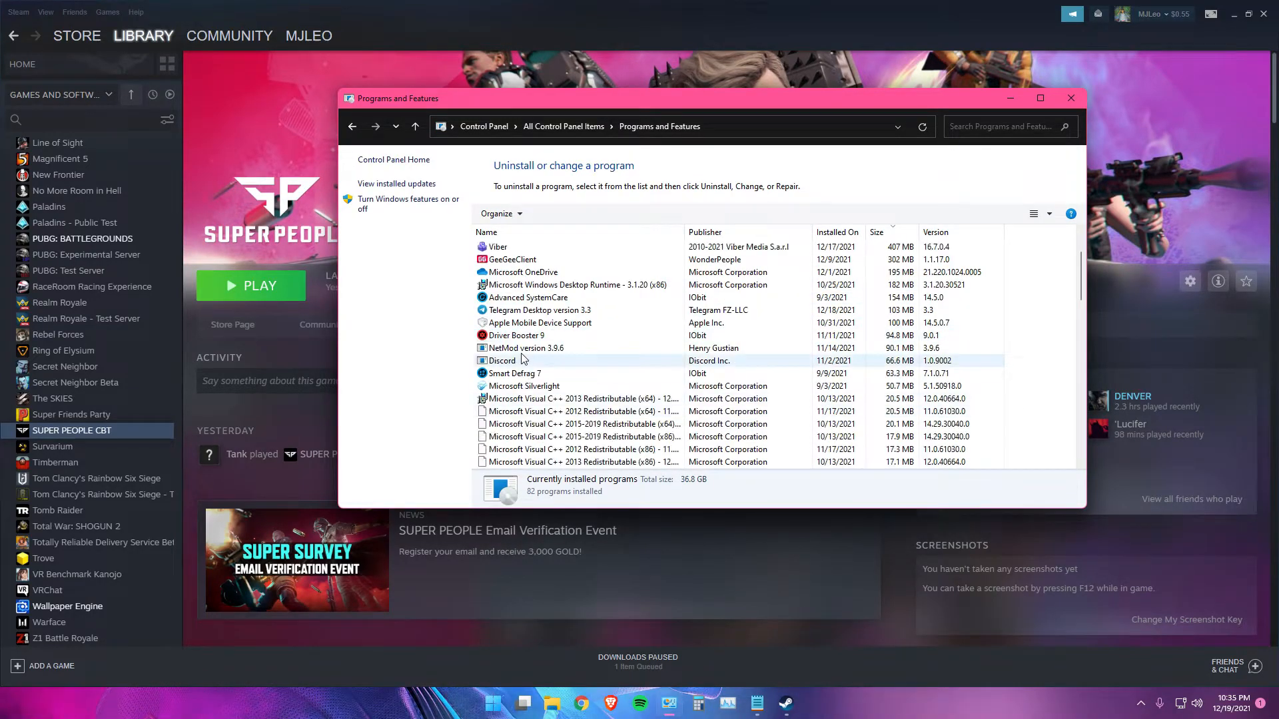
click(512, 335)
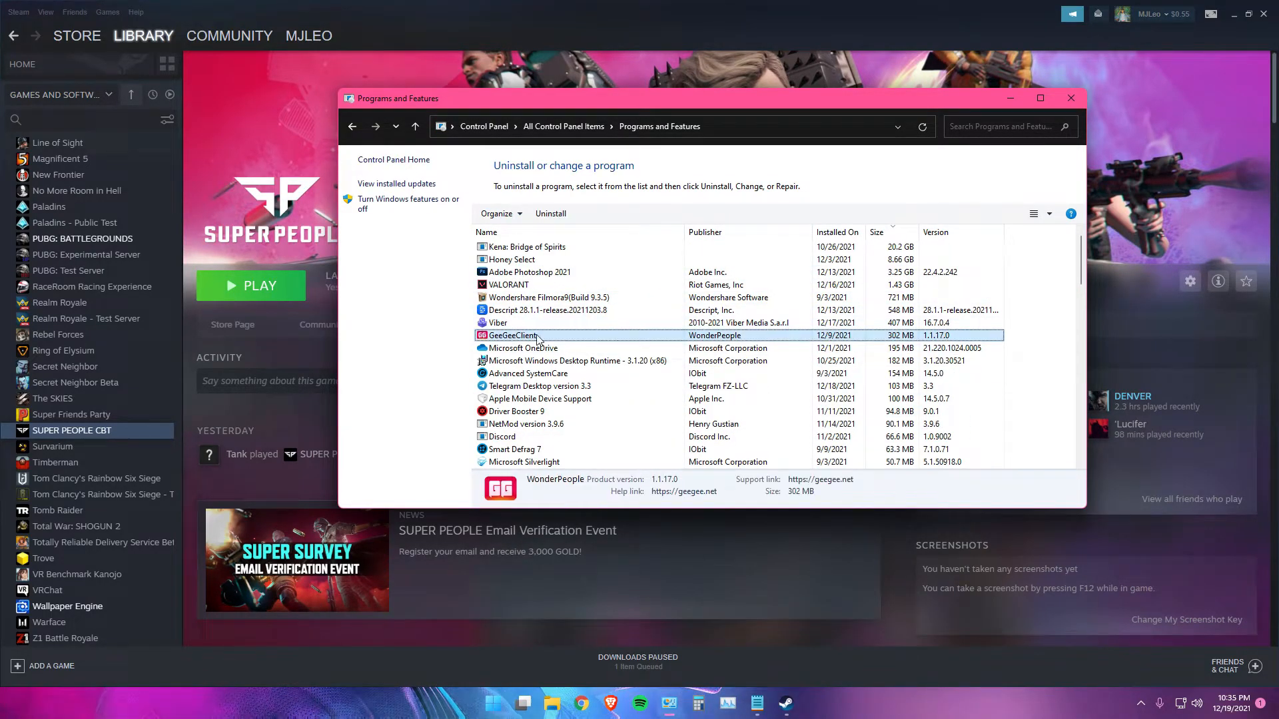
click(550, 213)
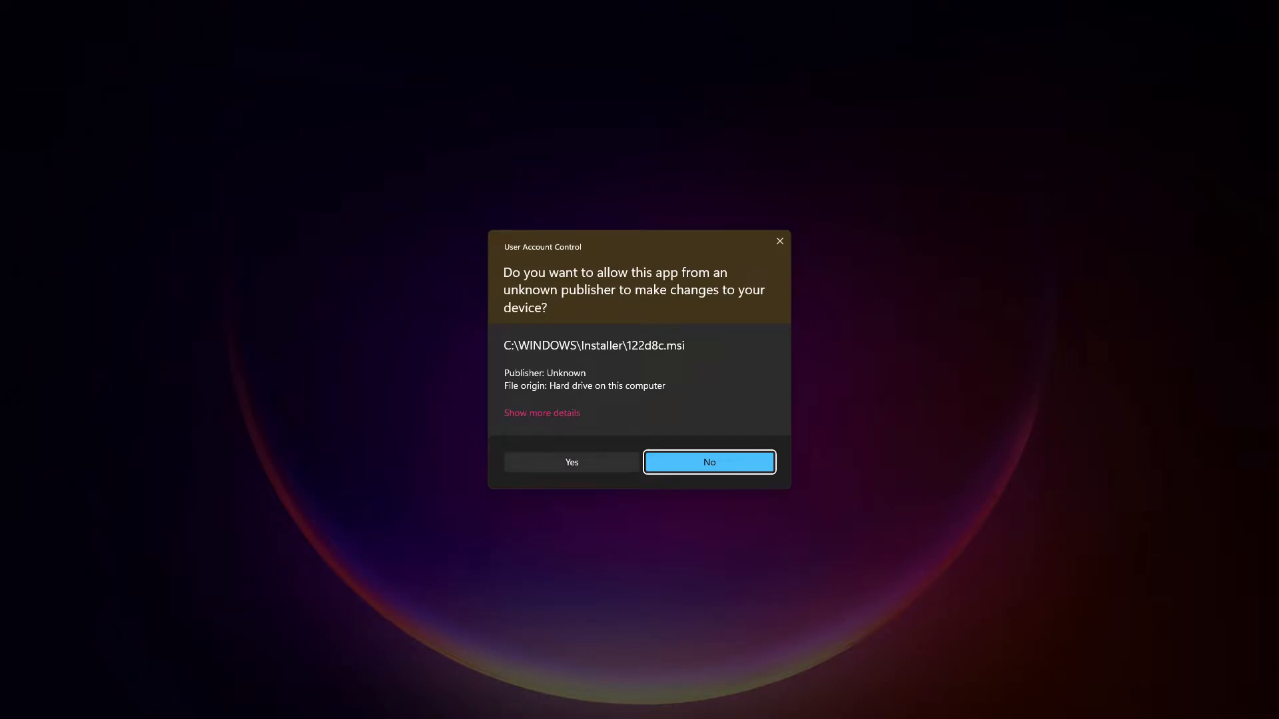
click(707, 461)
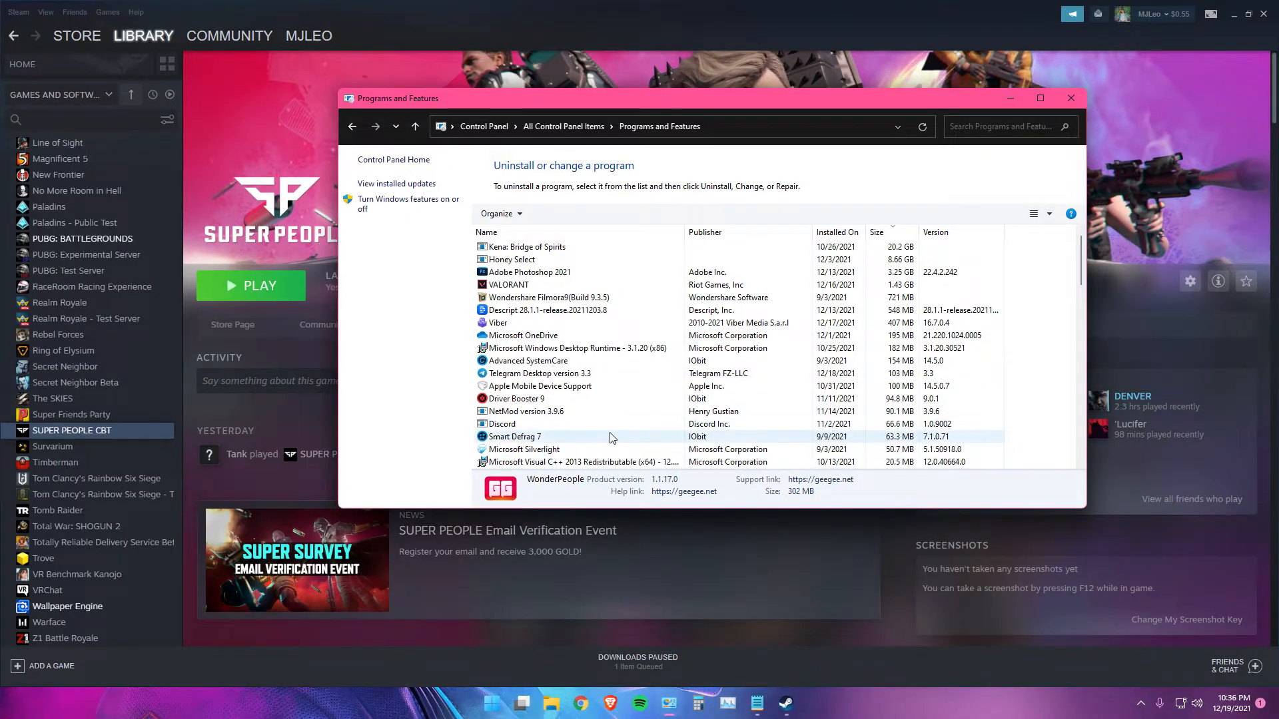
mouse_move(1071, 98)
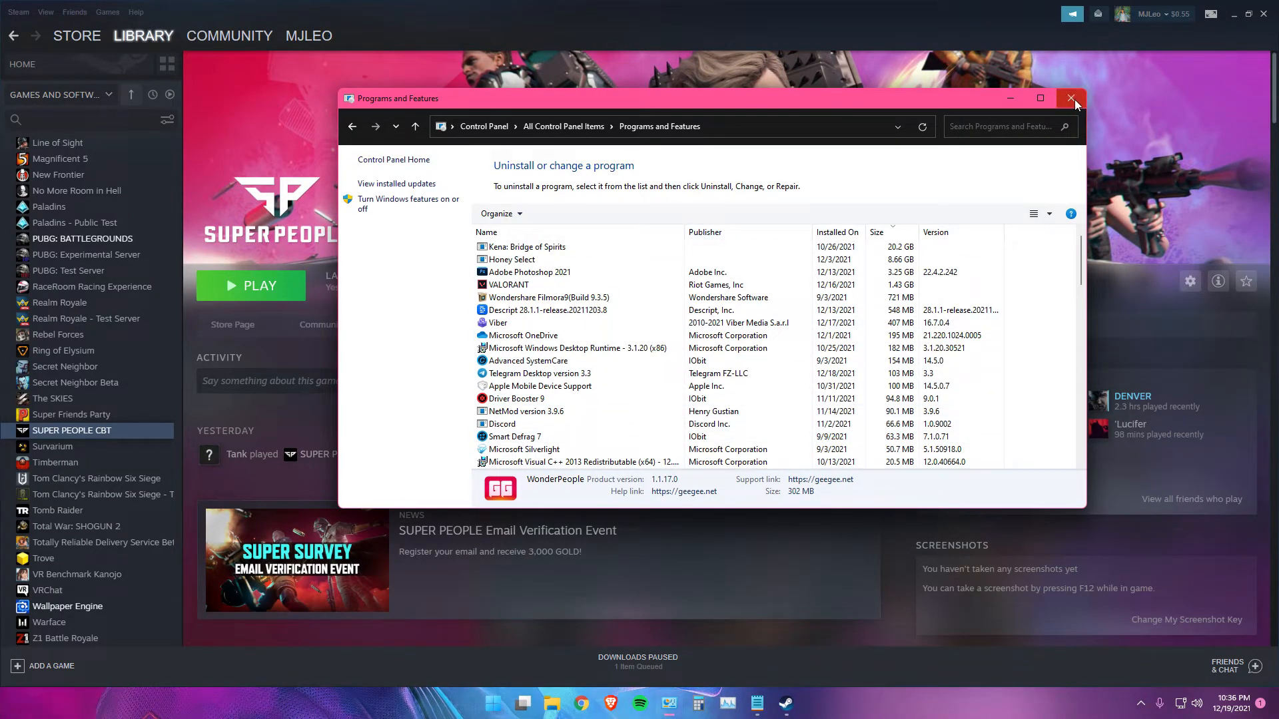
Close Programs and Features and play SUPER PEOPLE CBT, approving both UAC prompts
click(1074, 98)
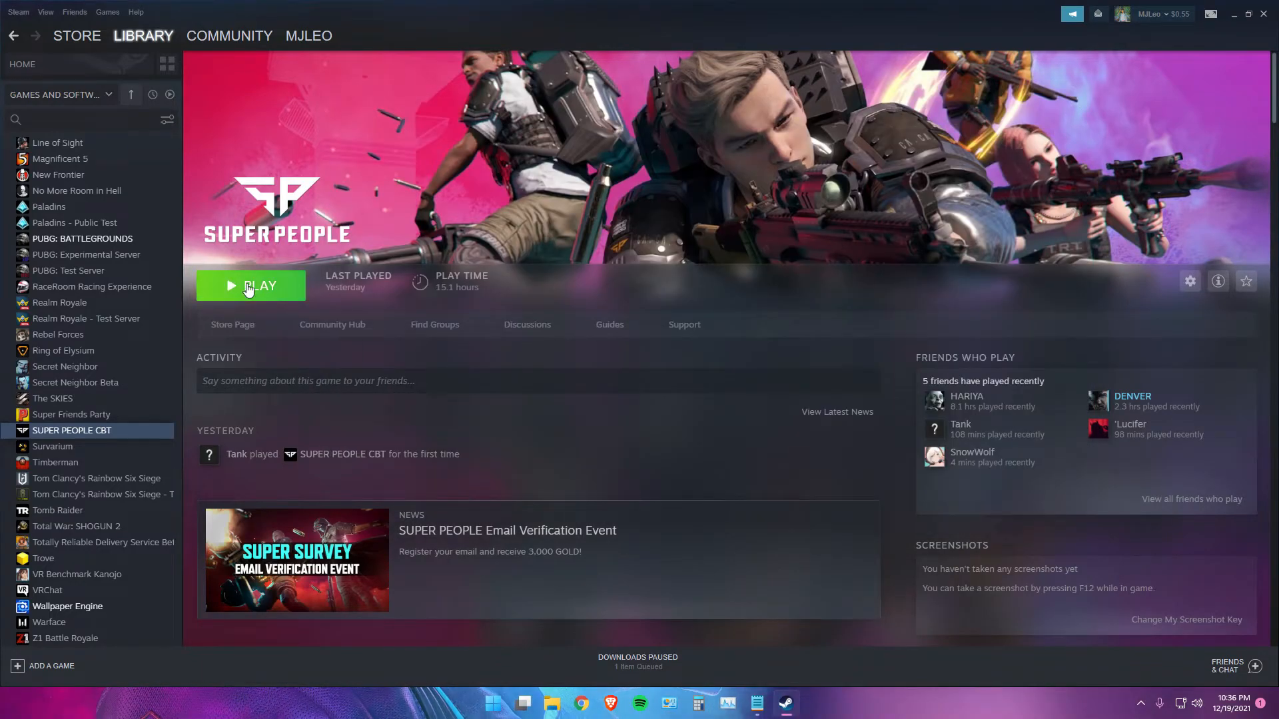
click(250, 286)
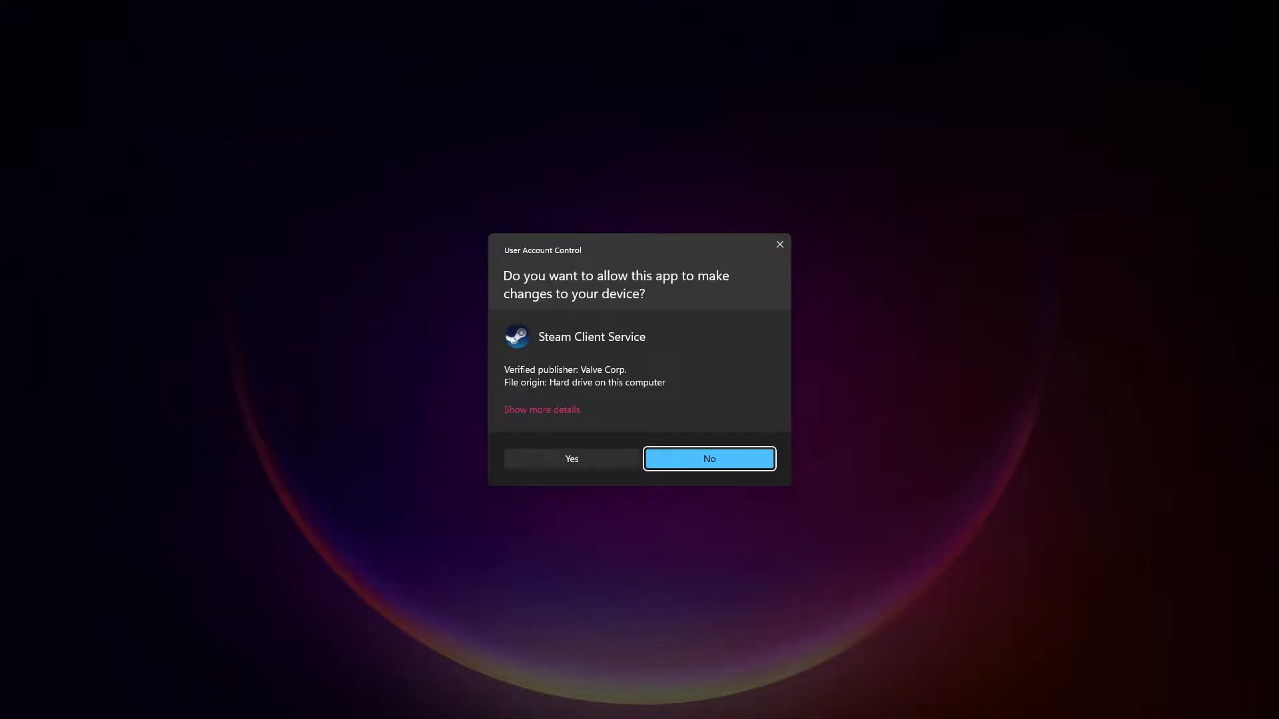
click(571, 458)
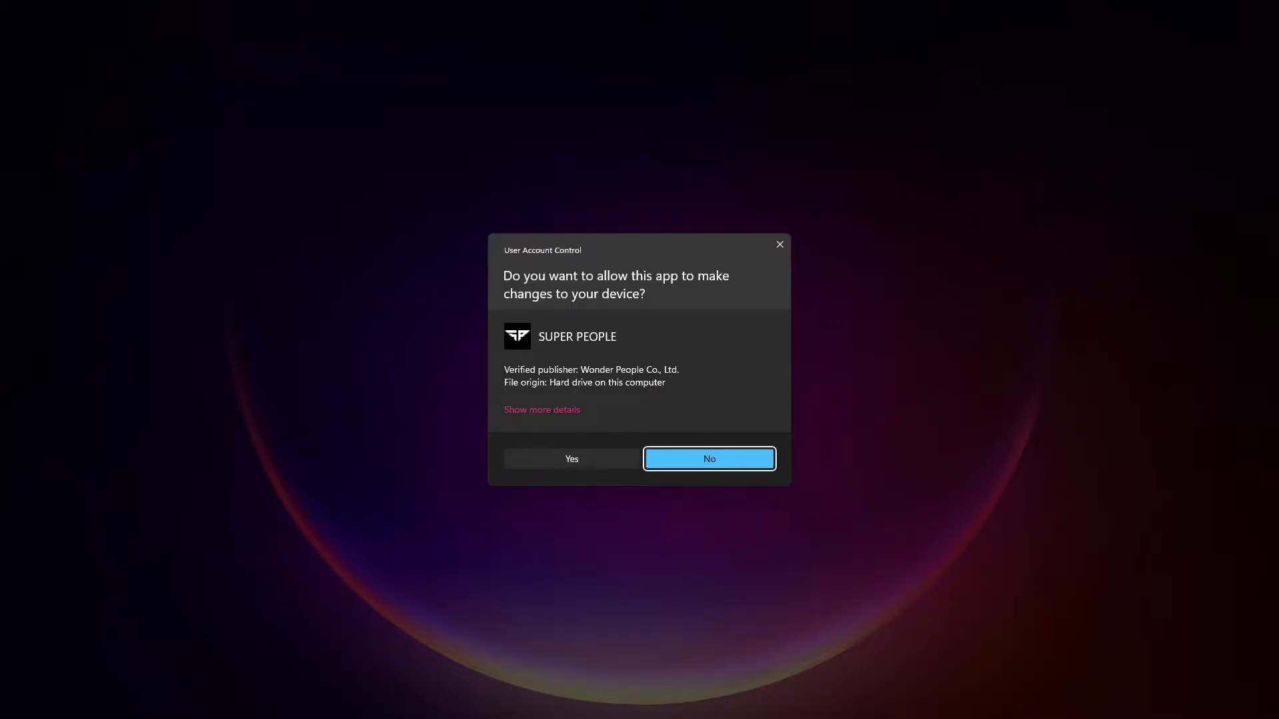
click(570, 458)
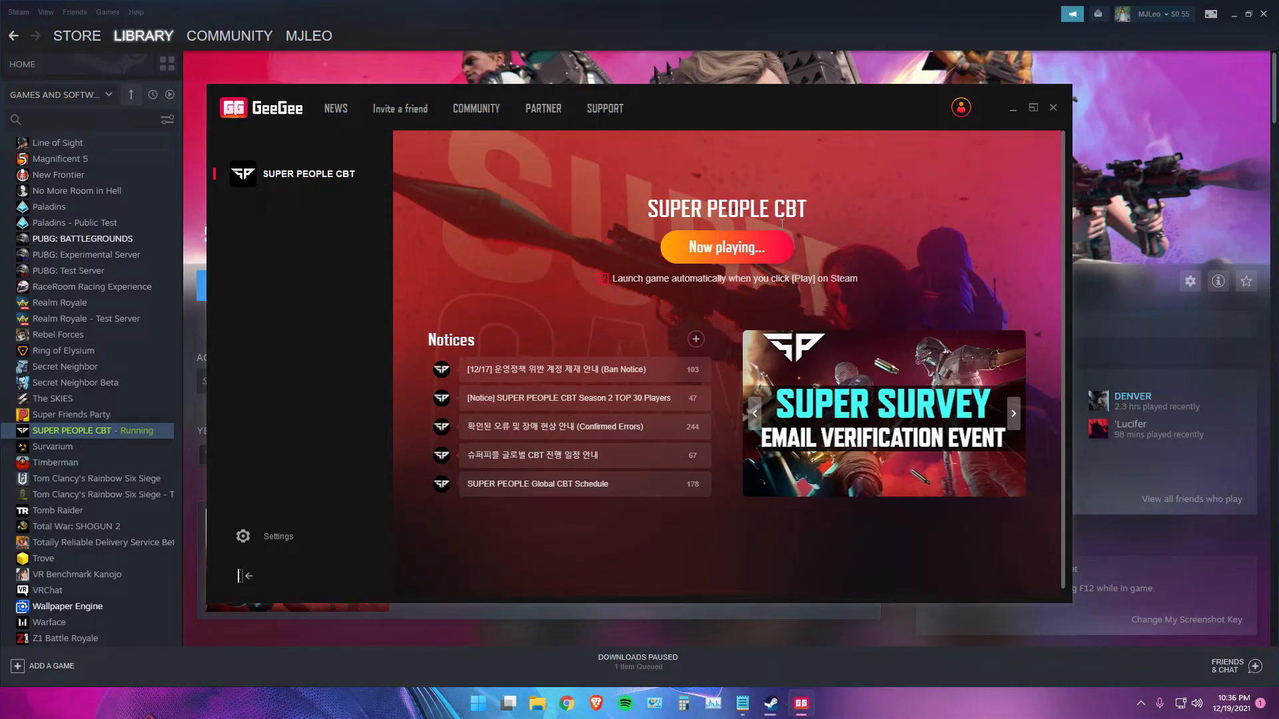
mouse_move(873, 393)
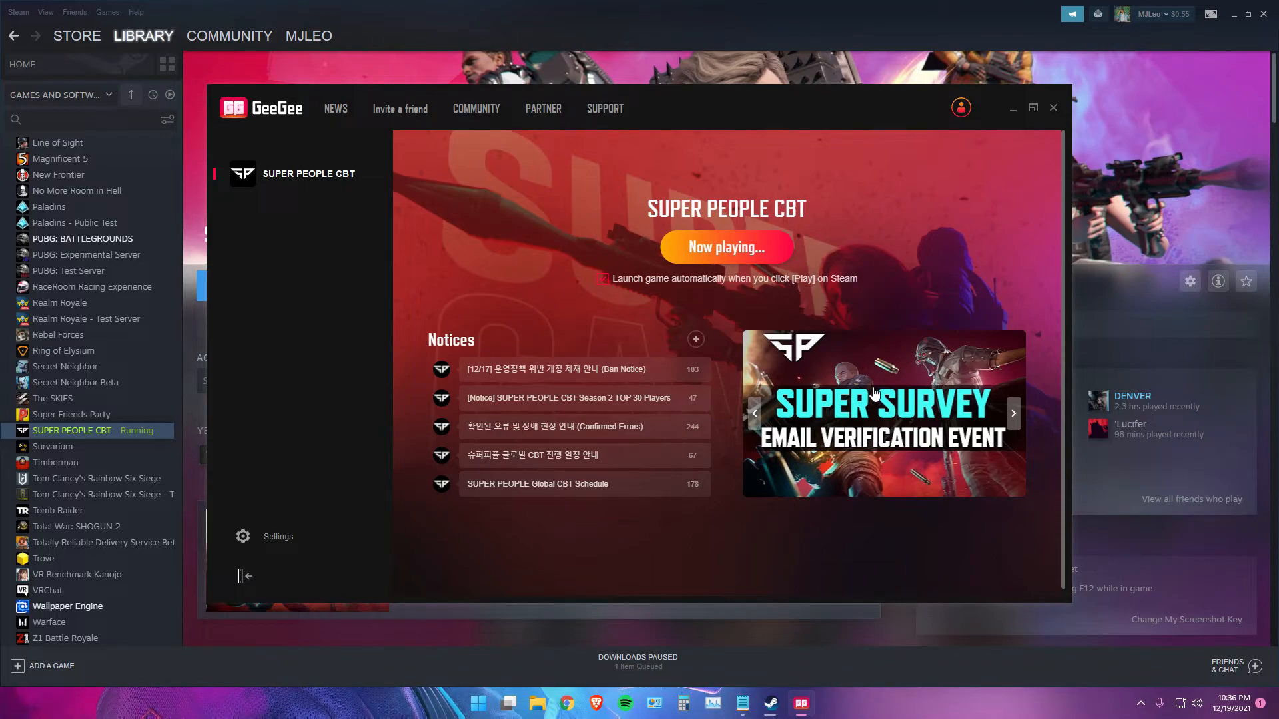
click(492, 703)
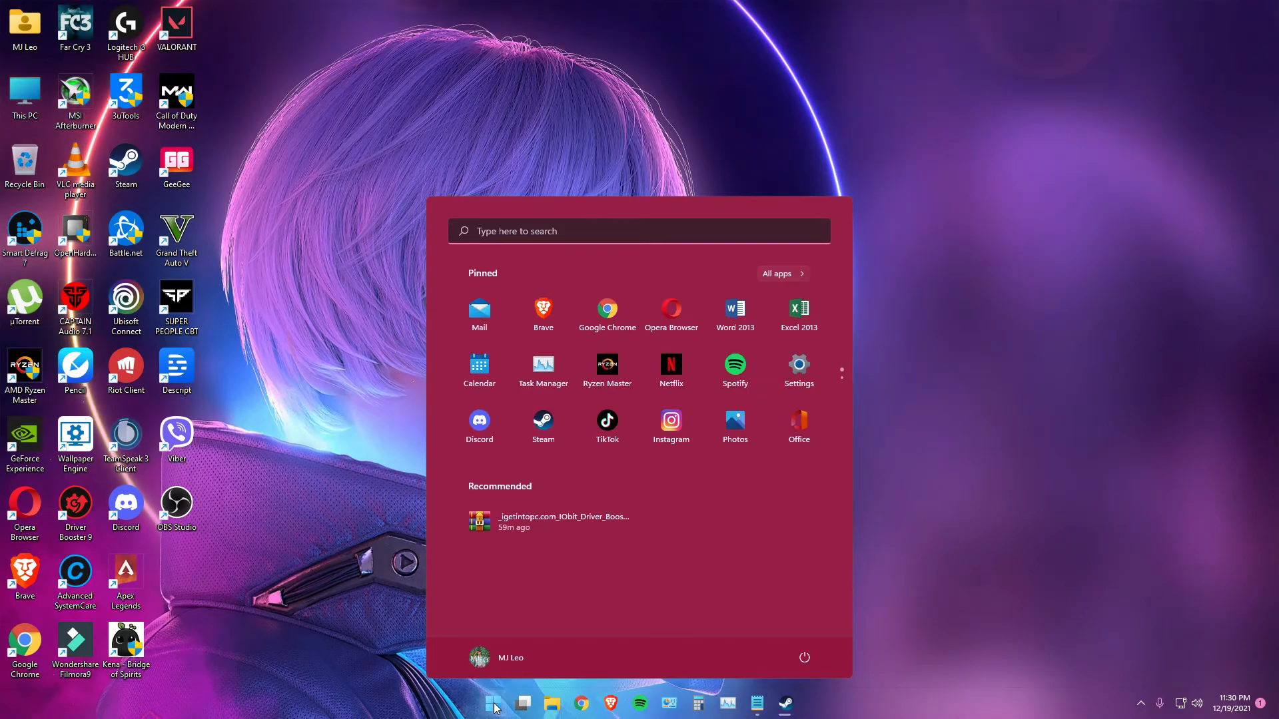
Open Services from search, maximize it, and select Windows Management Instrumentation
text(services)
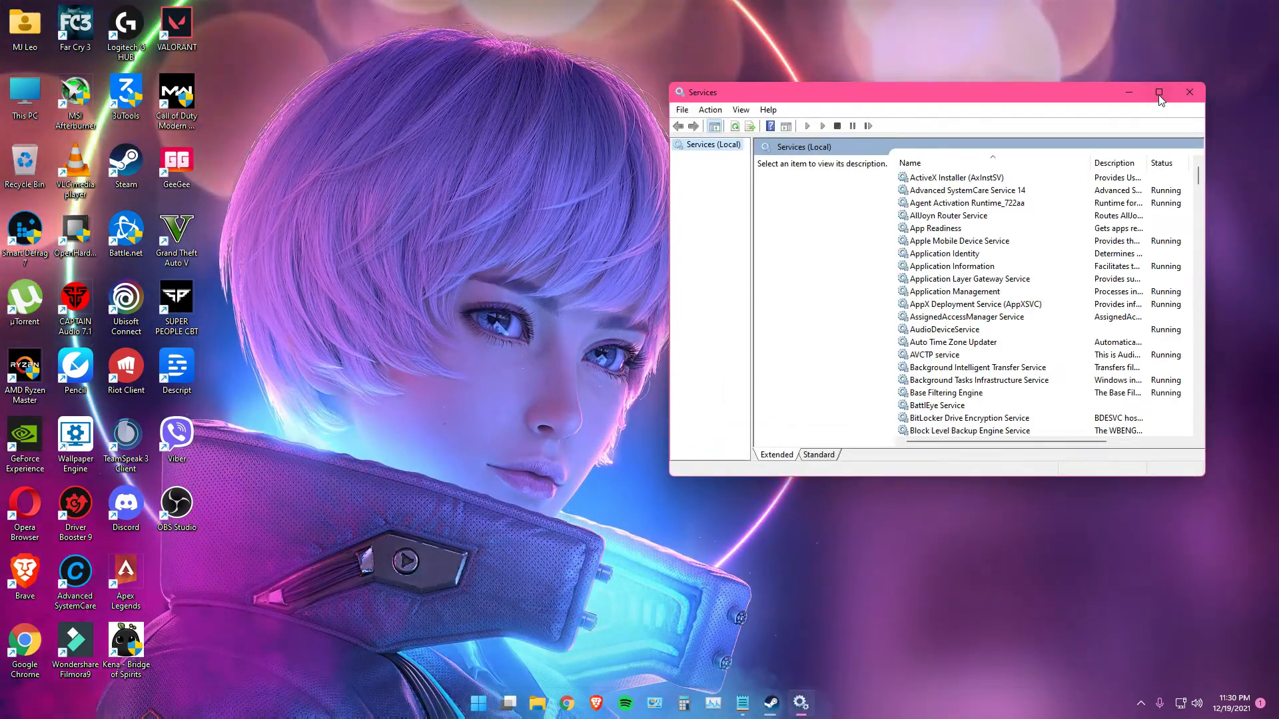
click(1158, 92)
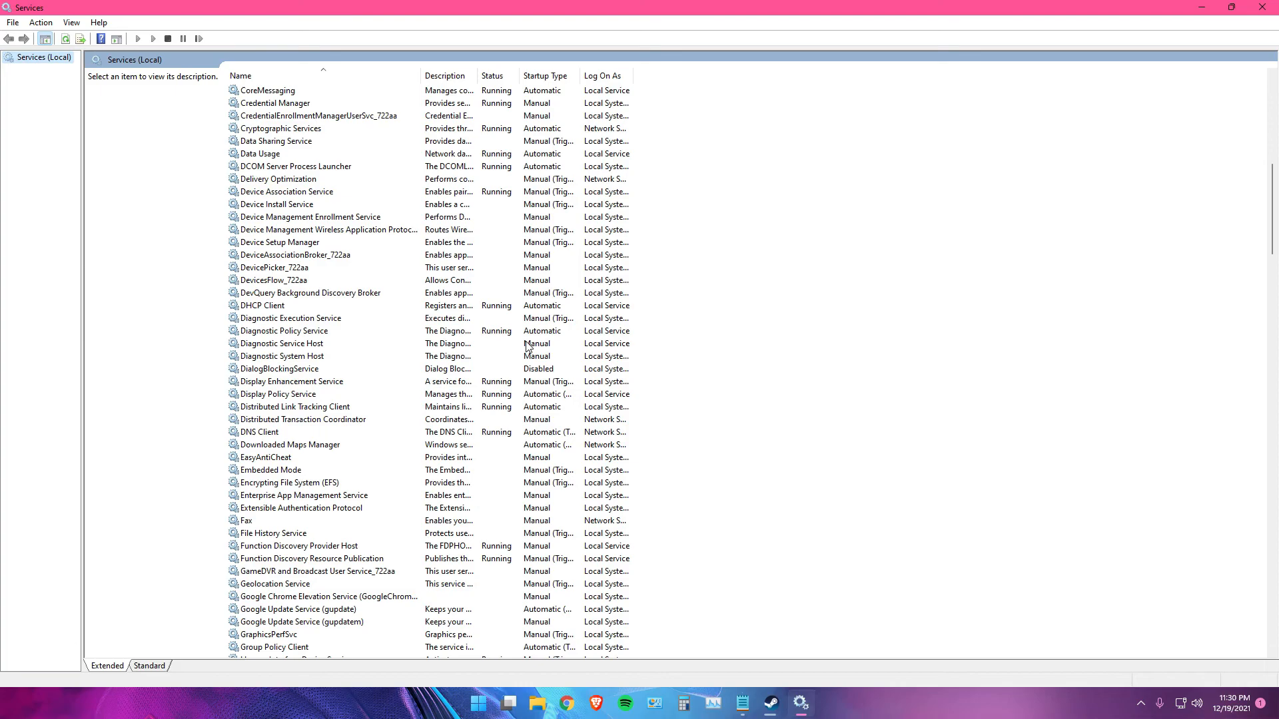
scroll(down, 3)
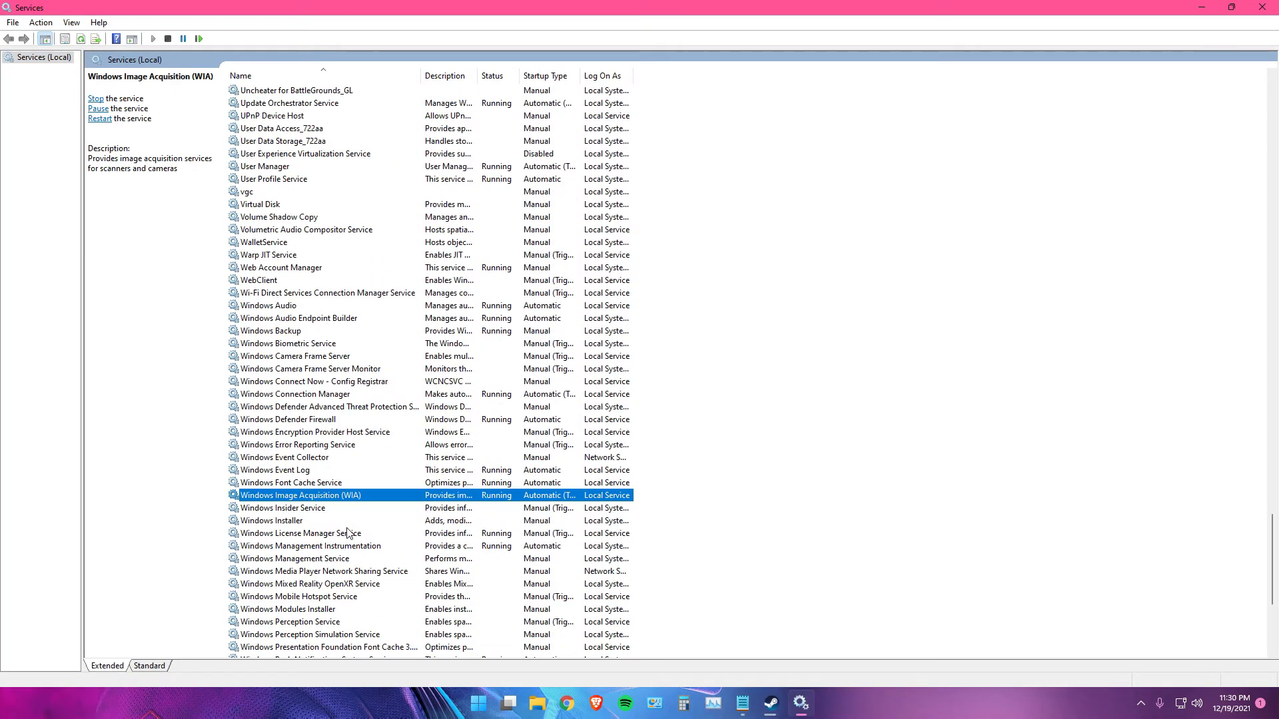
click(310, 546)
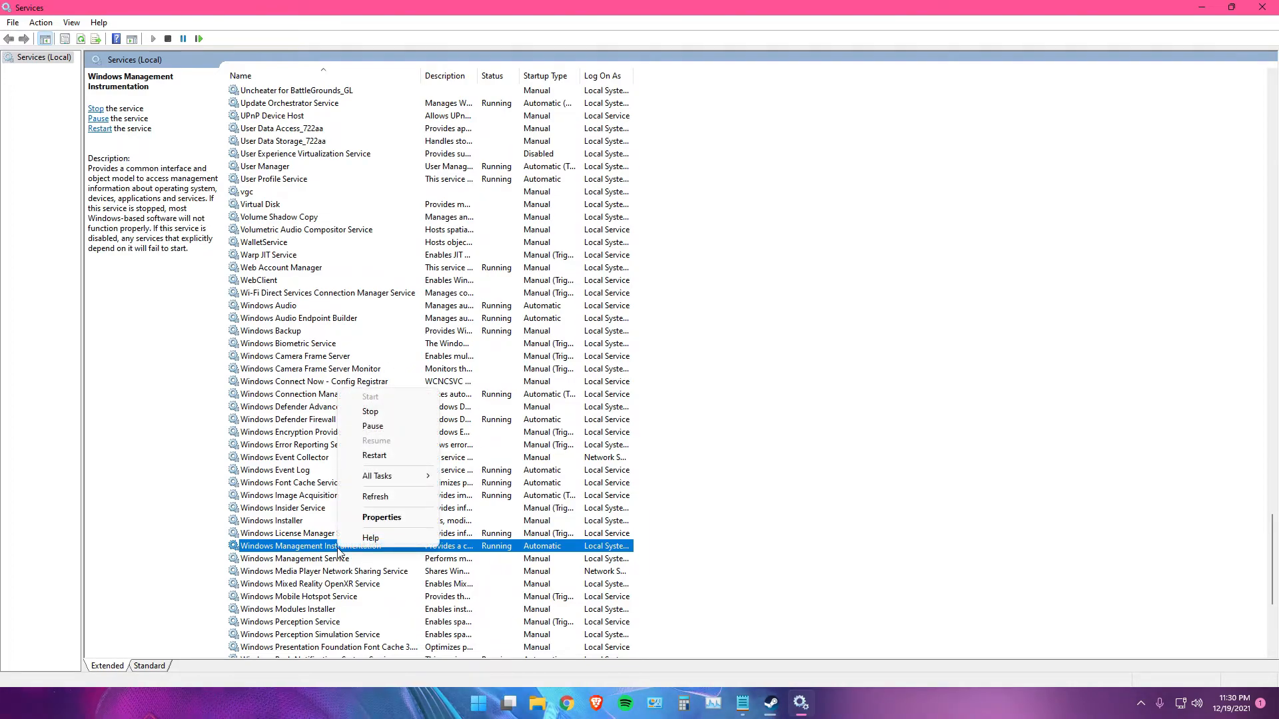
mouse_move(371, 396)
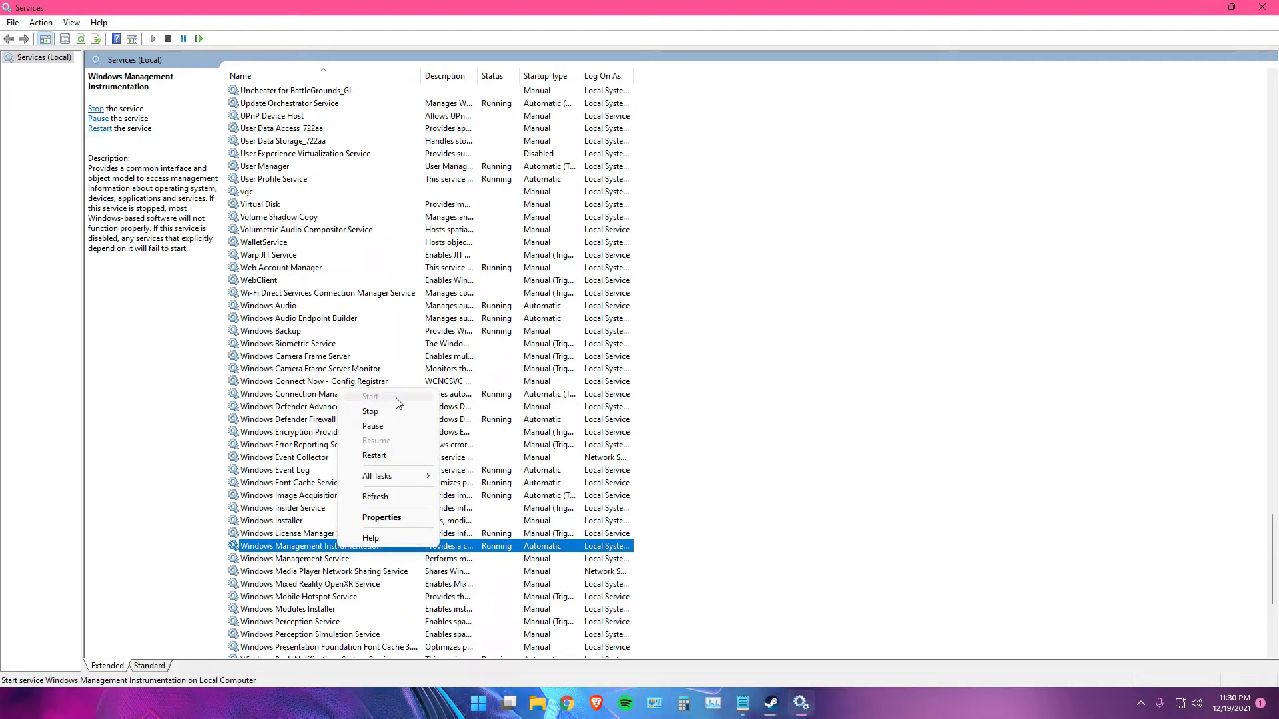
mouse_move(370, 403)
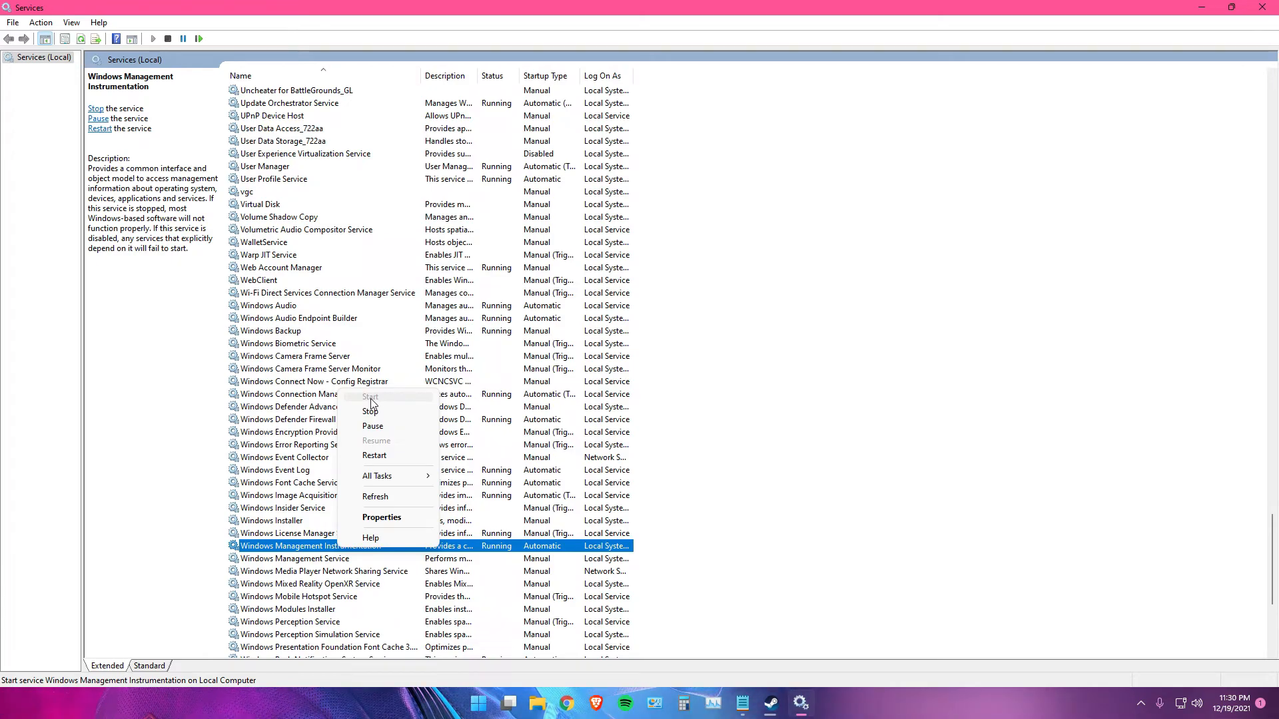